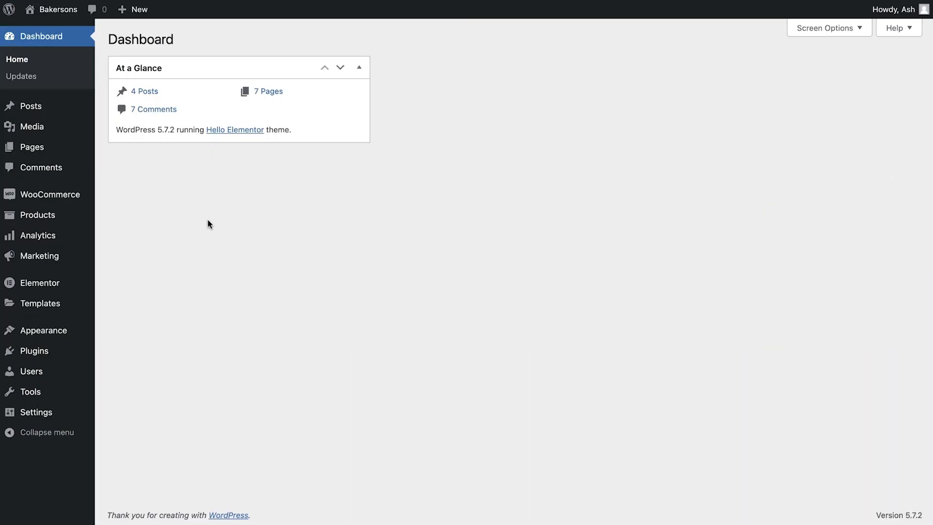
mouse_move(50, 195)
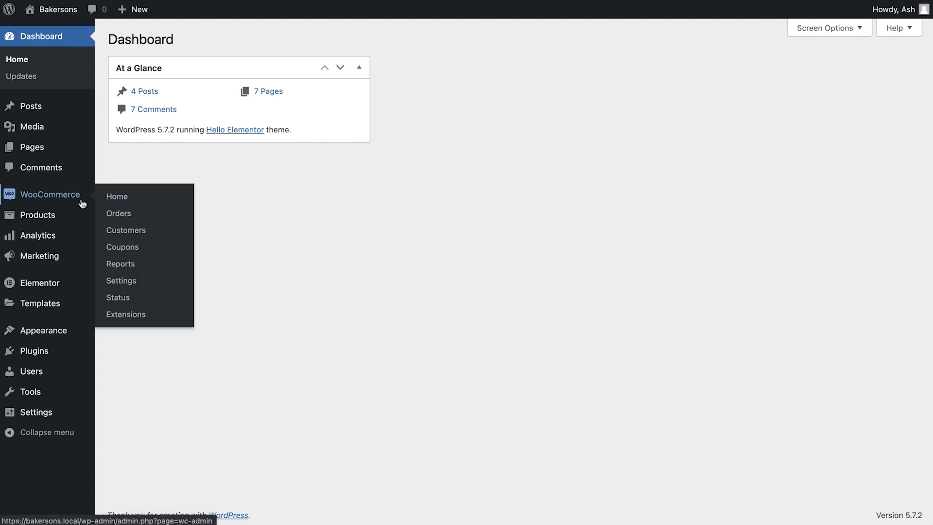
- Open WooCommerce Settings > Payments and bring up the PayPal Standard setup page
click(121, 280)
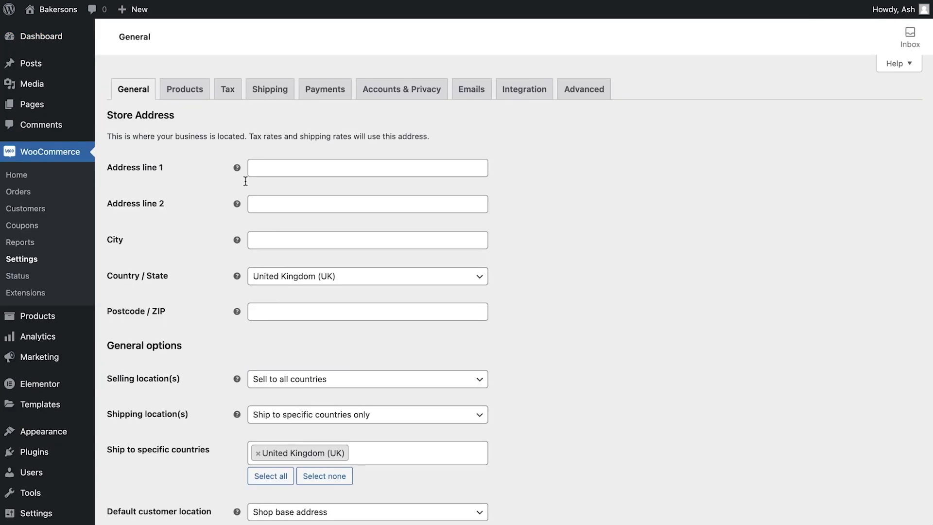
click(325, 89)
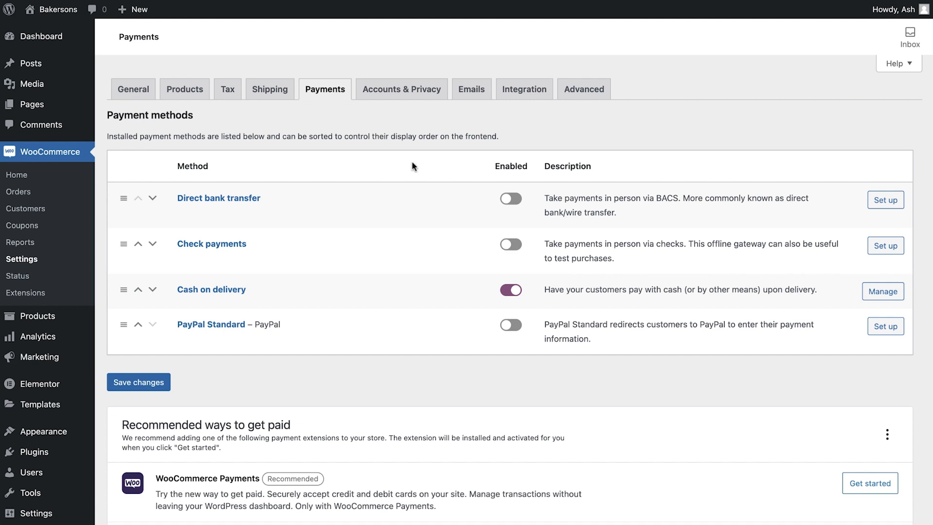
click(885, 326)
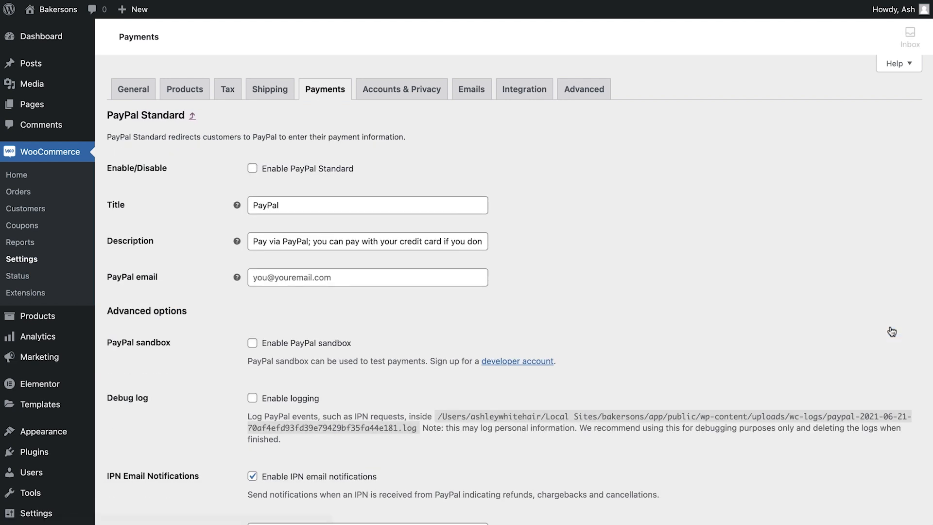
mouse_move(891, 331)
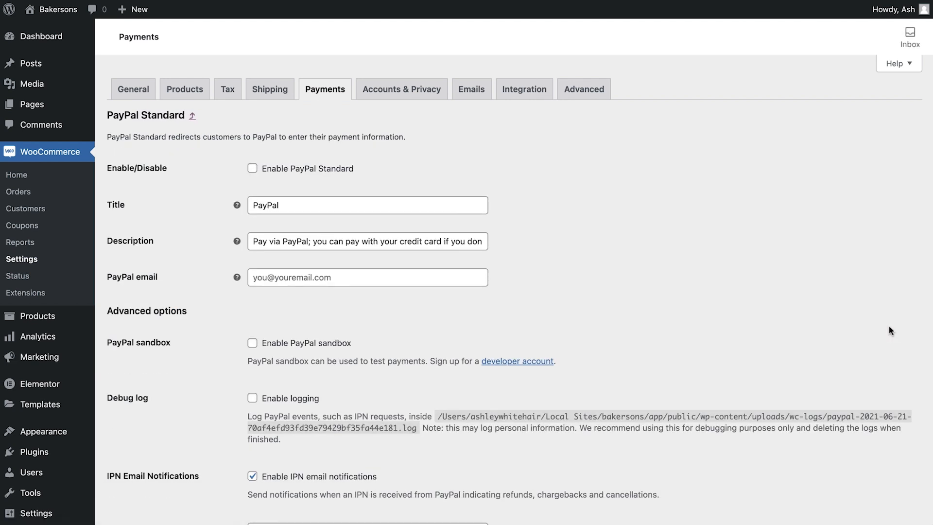
scroll(down, 3)
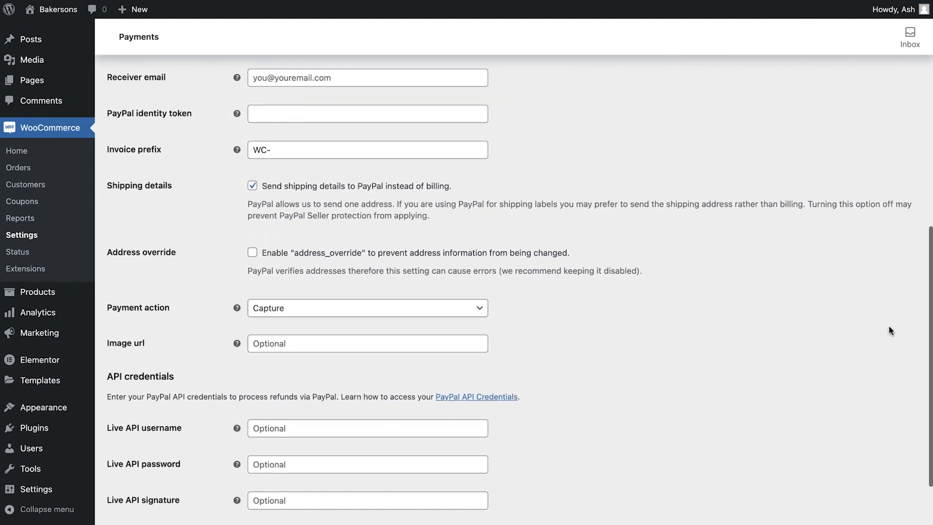
scroll(up, 3)
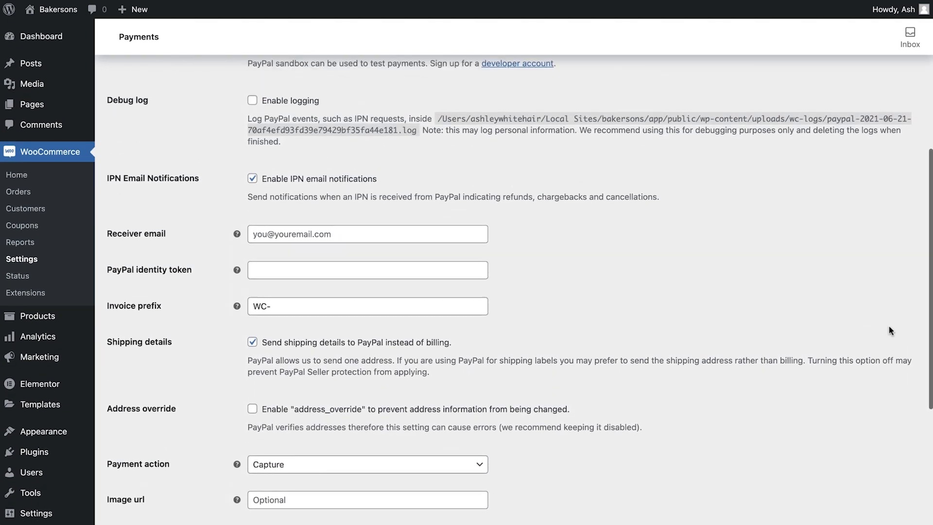
scroll(up, 3)
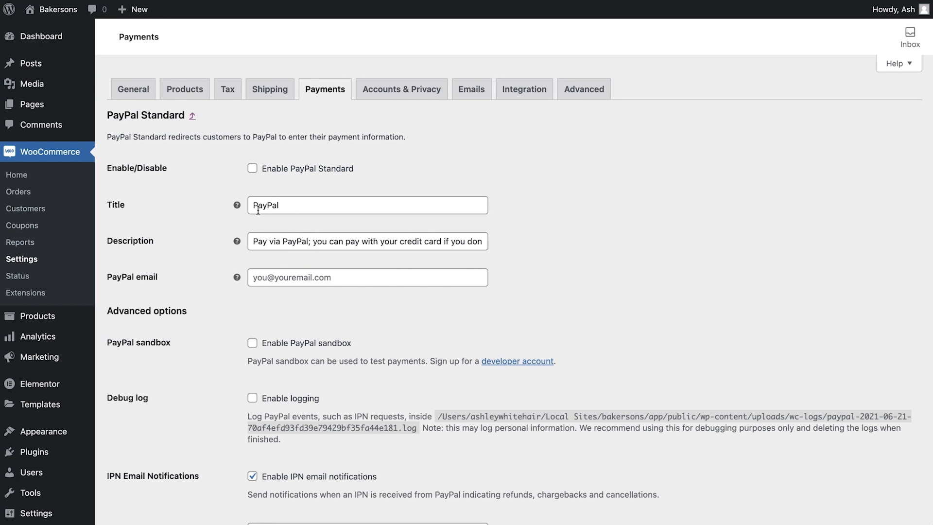
mouse_move(237, 204)
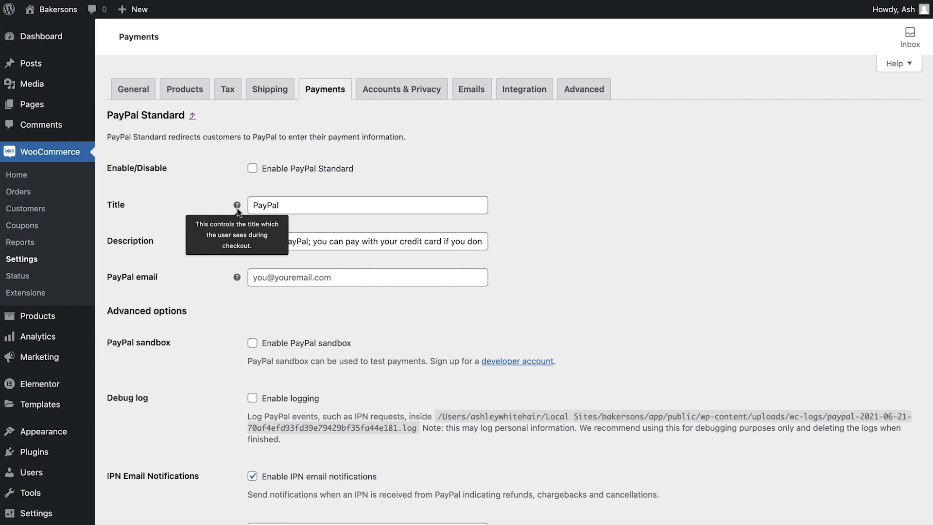
mouse_move(250, 185)
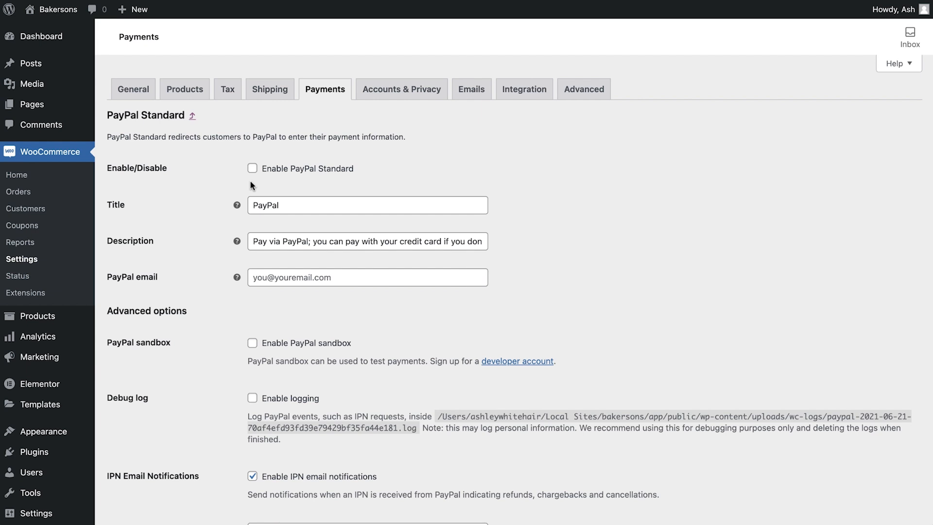
mouse_move(252, 172)
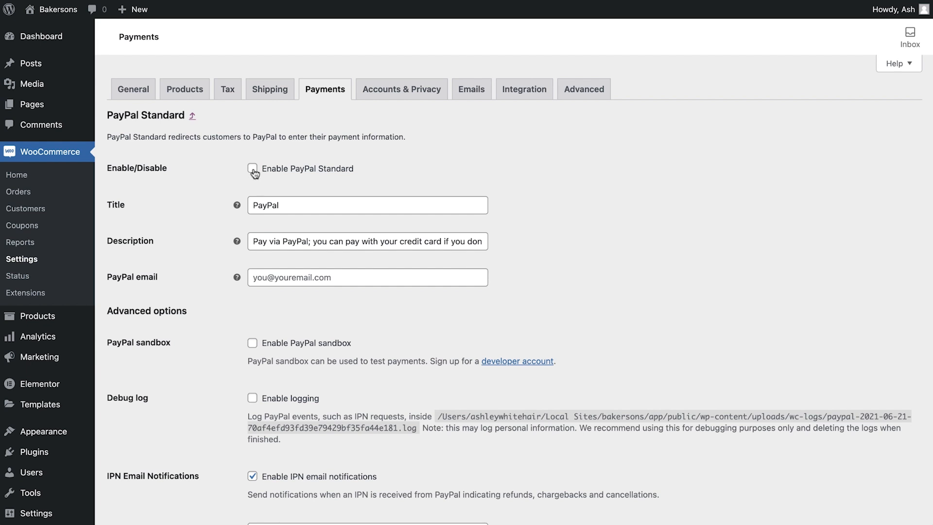
click(252, 168)
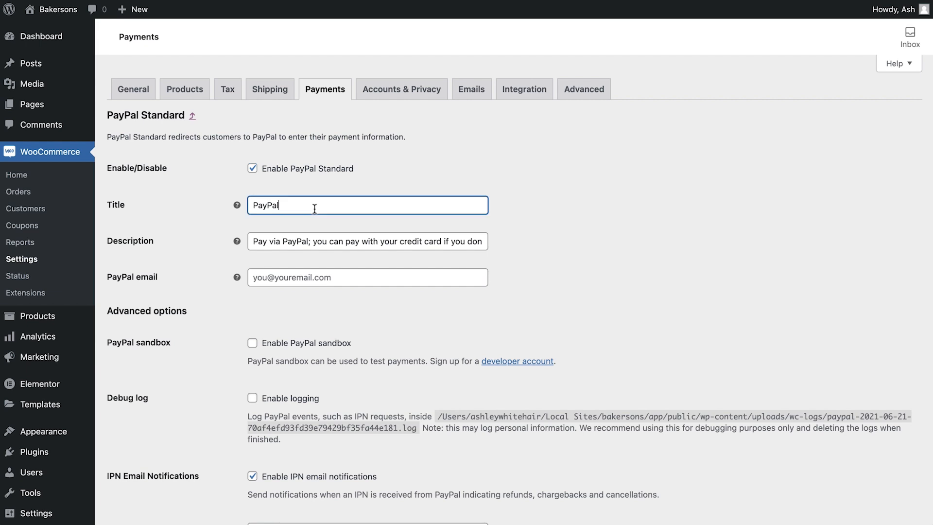
mouse_move(322, 219)
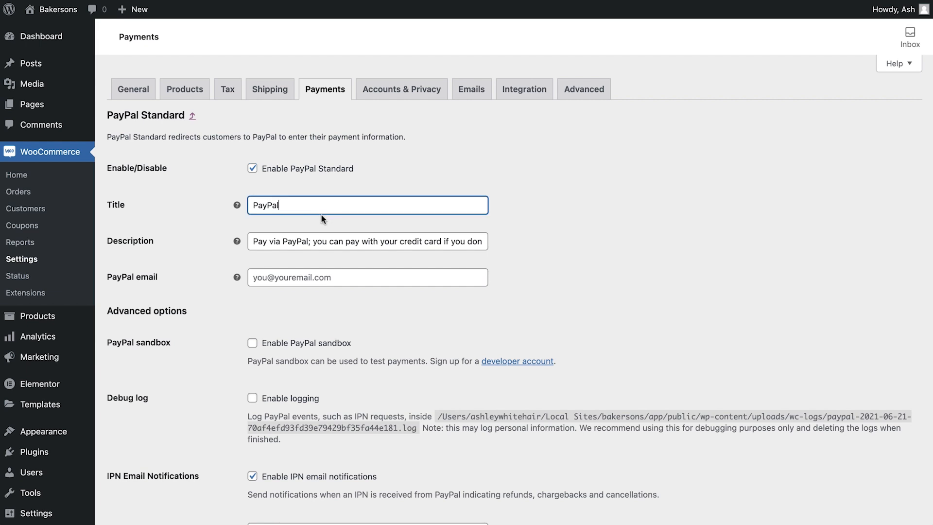
click(368, 241)
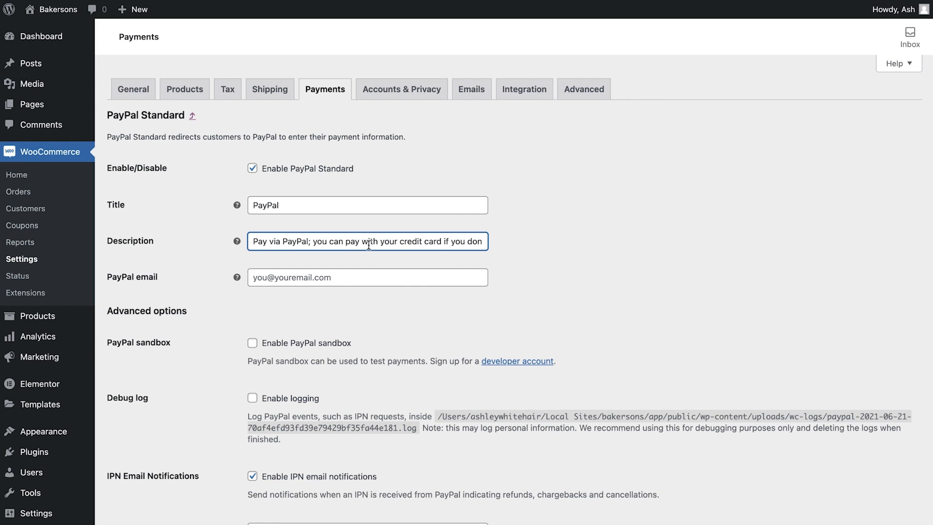
click(368, 278)
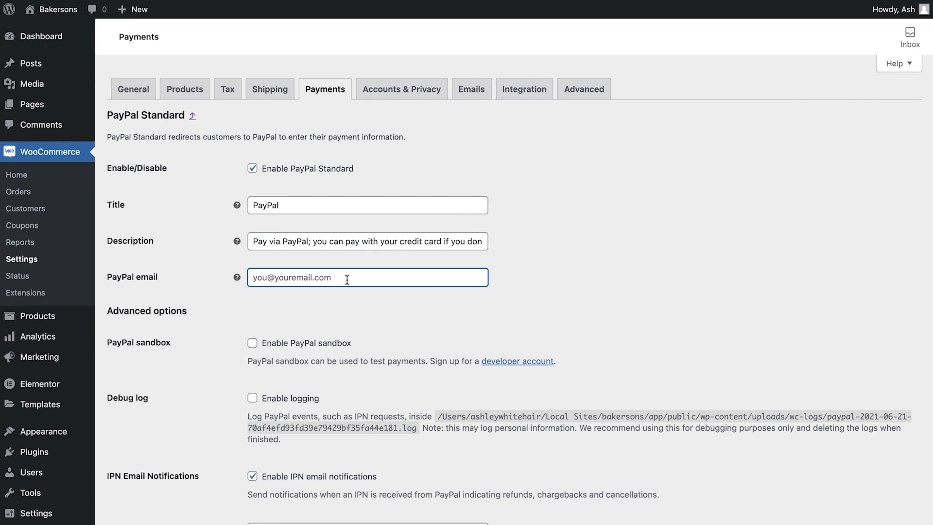
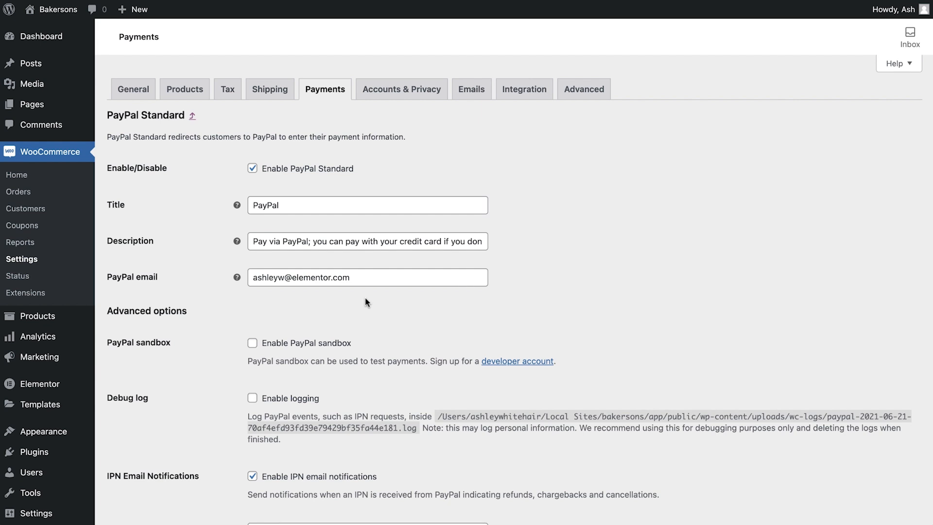
scroll(down, 3)
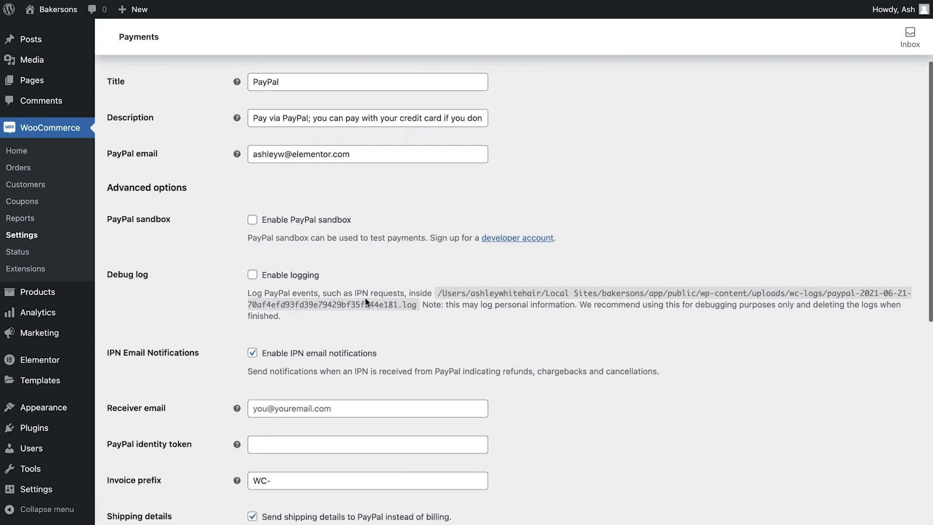
scroll(down, 3)
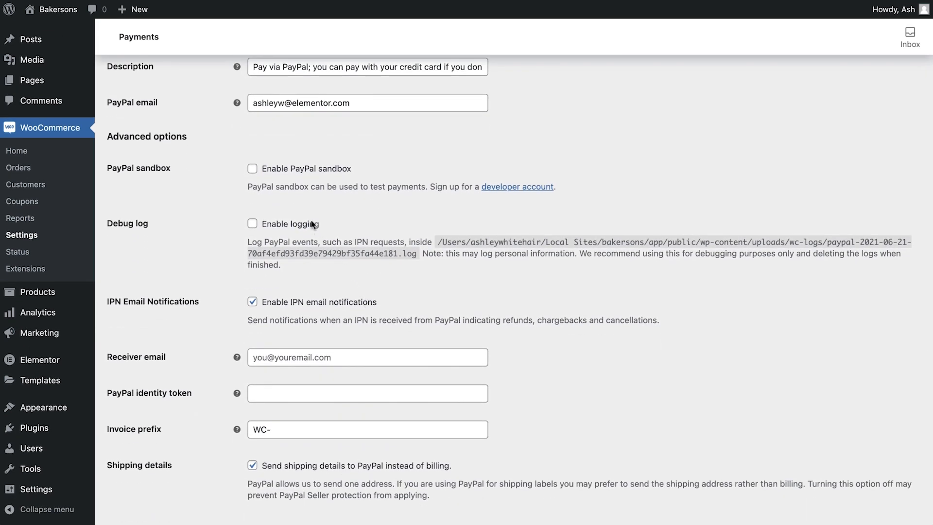
click(252, 169)
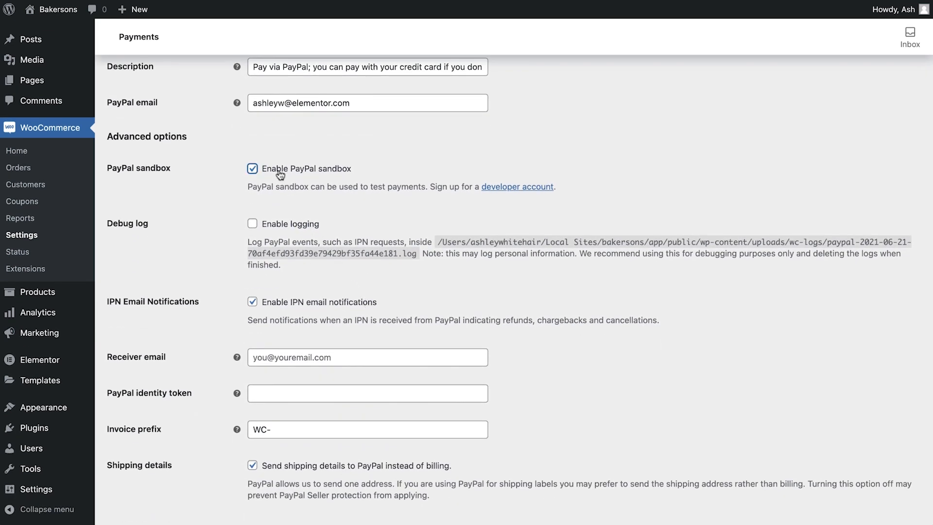
click(252, 168)
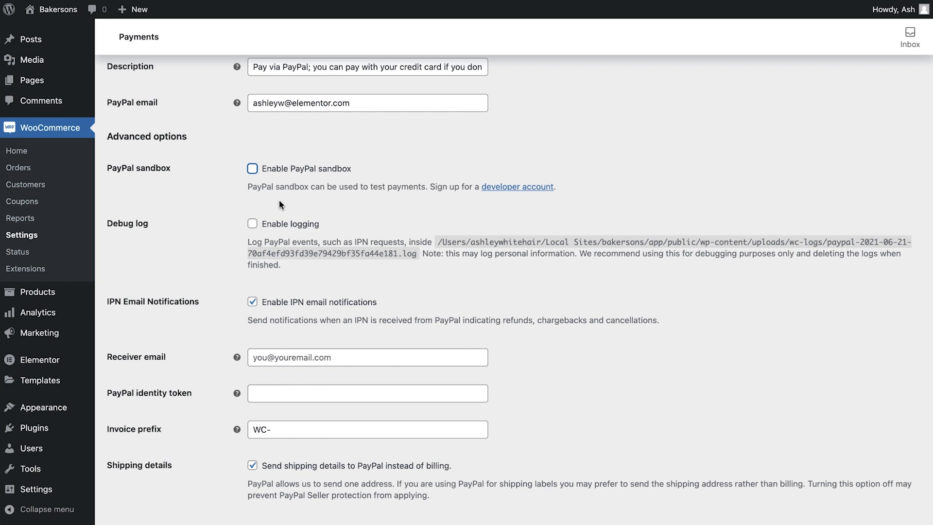
click(252, 224)
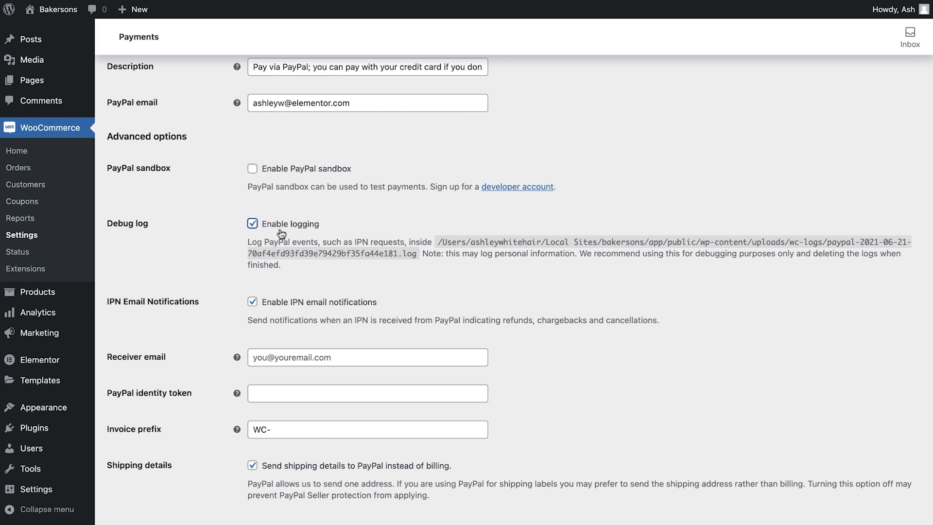
click(252, 223)
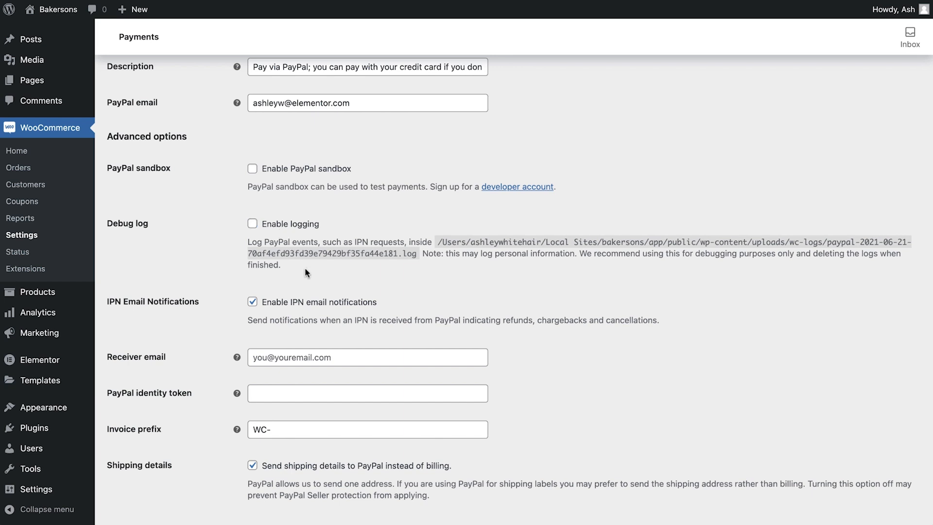
scroll(down, 3)
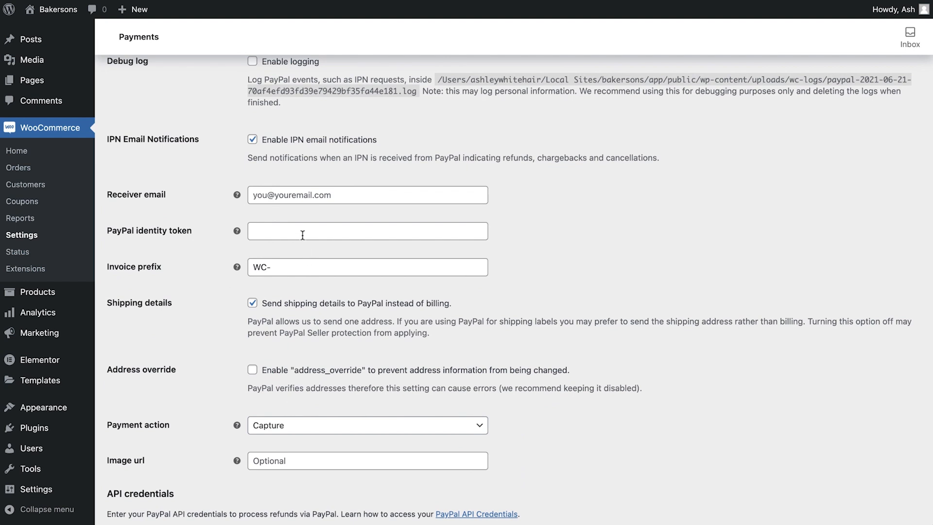
click(252, 140)
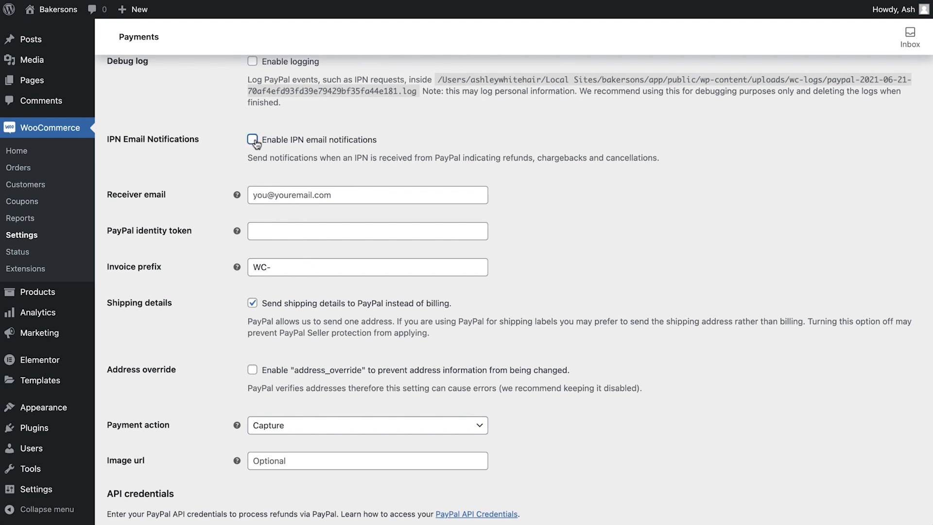
click(252, 140)
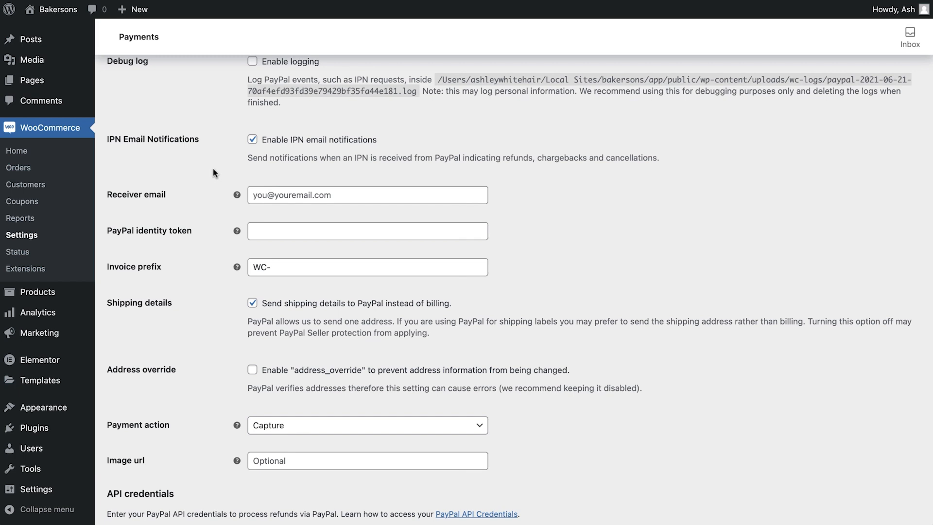
- Start editing the PayPal receiver email field in WooCommerce
click(367, 195)
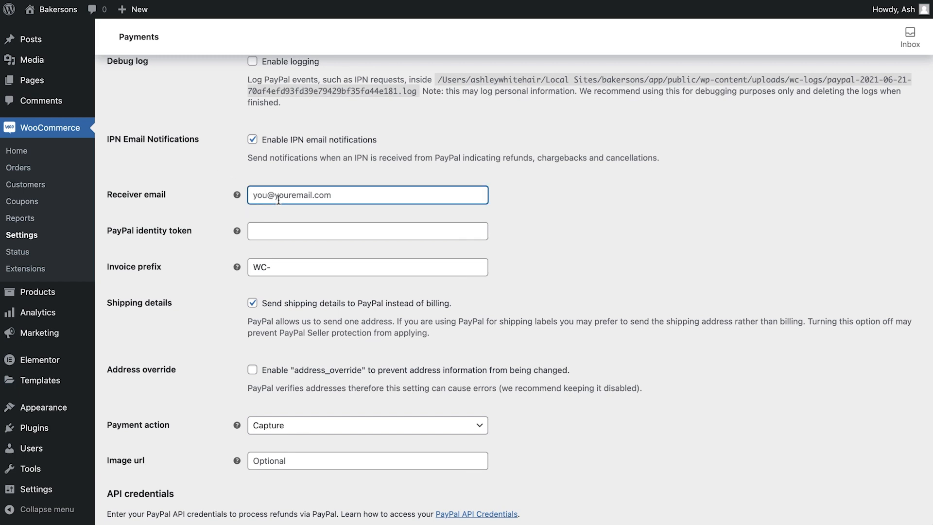
mouse_move(237, 194)
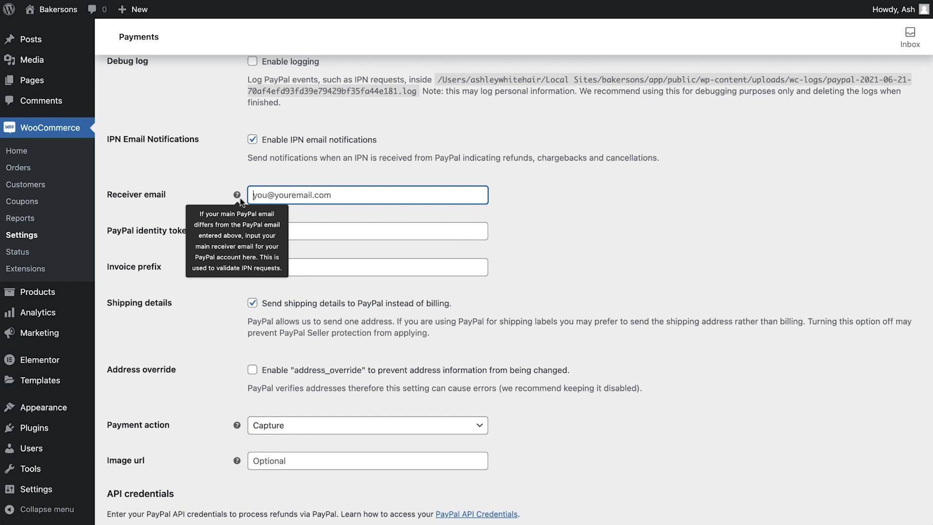
mouse_move(215, 178)
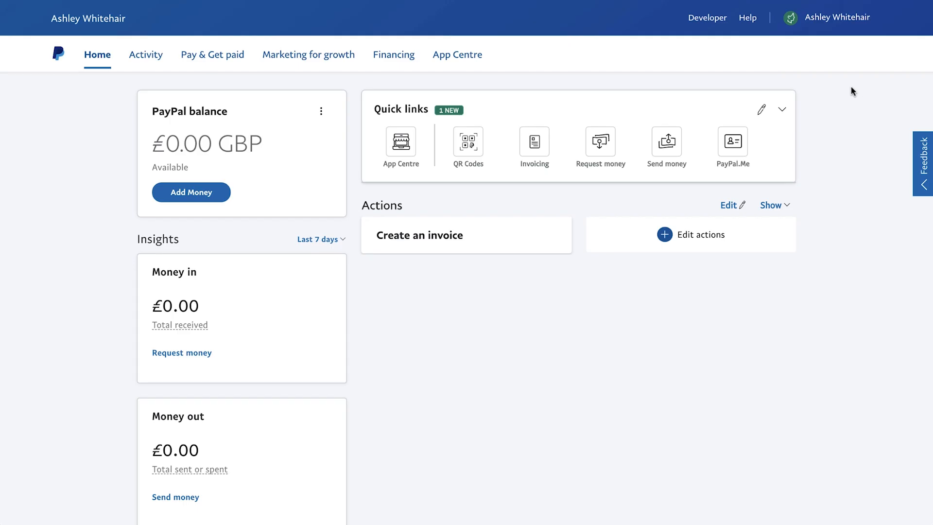
click(837, 18)
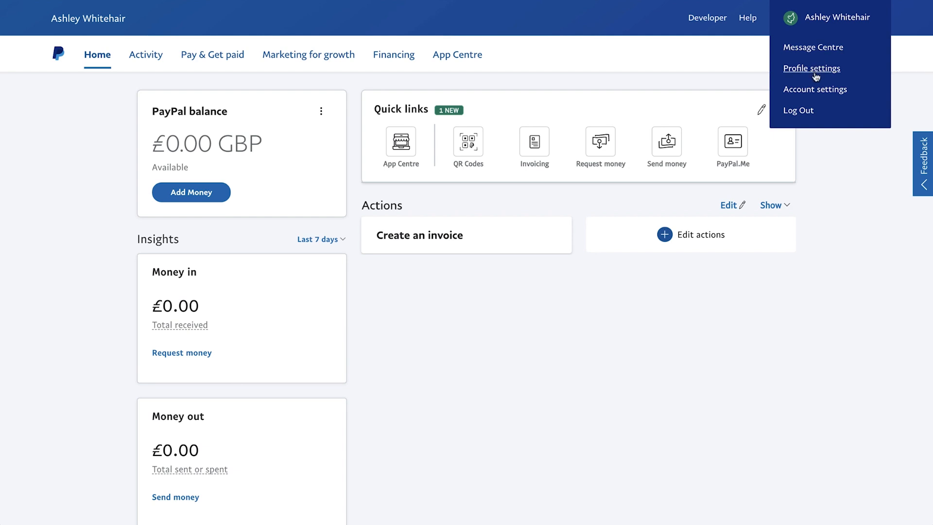
click(816, 90)
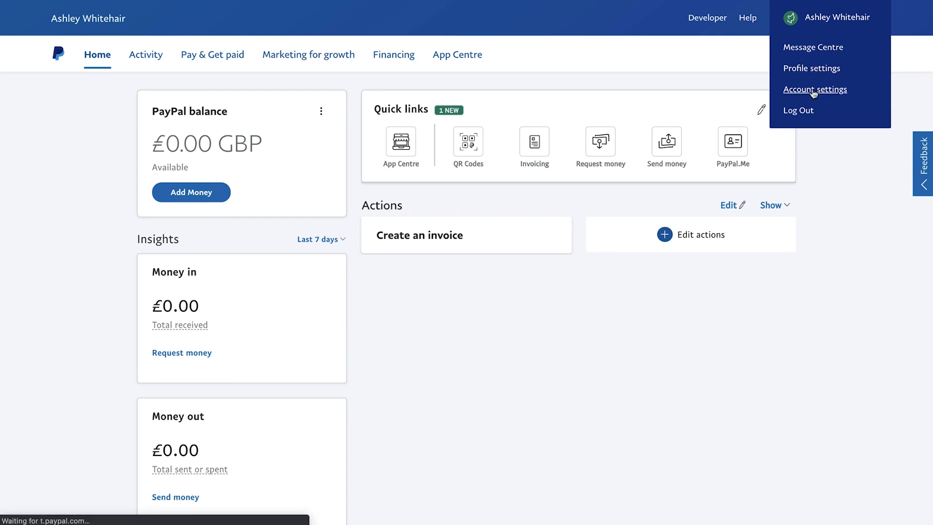
click(816, 90)
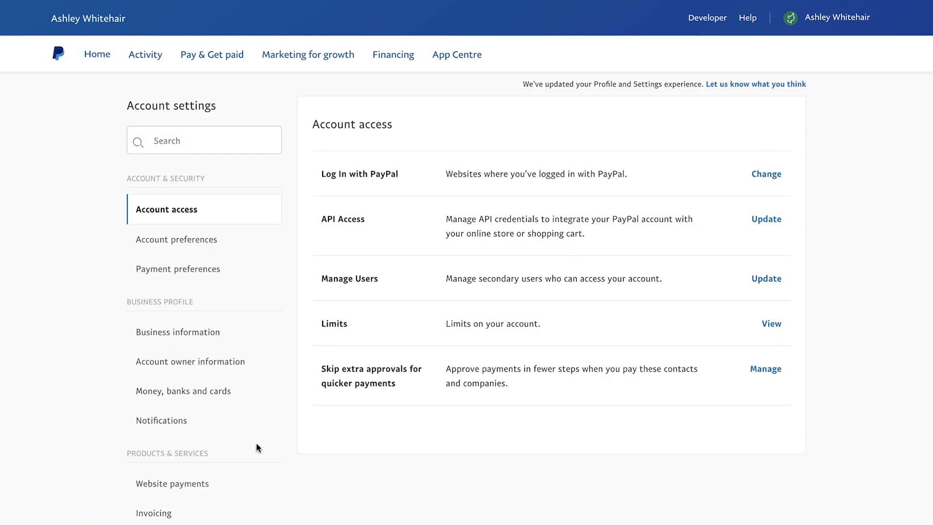
click(172, 483)
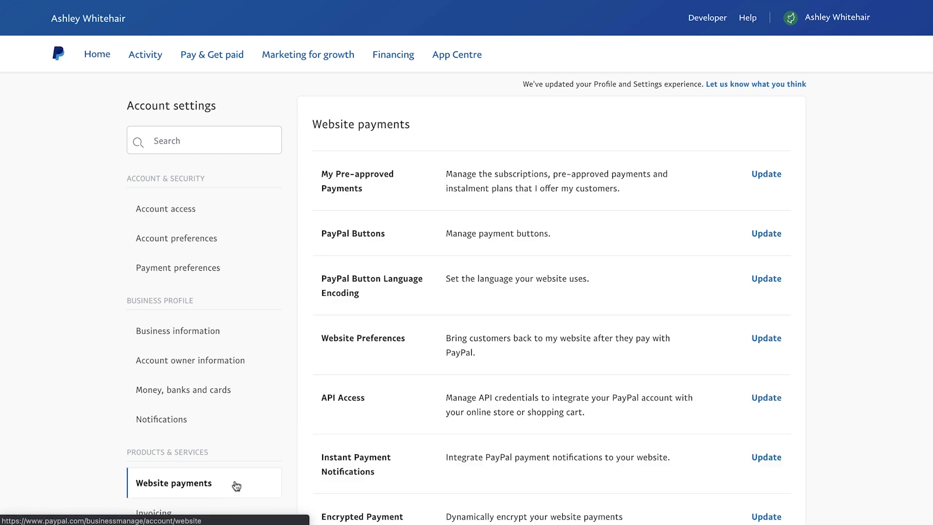
mouse_move(699, 362)
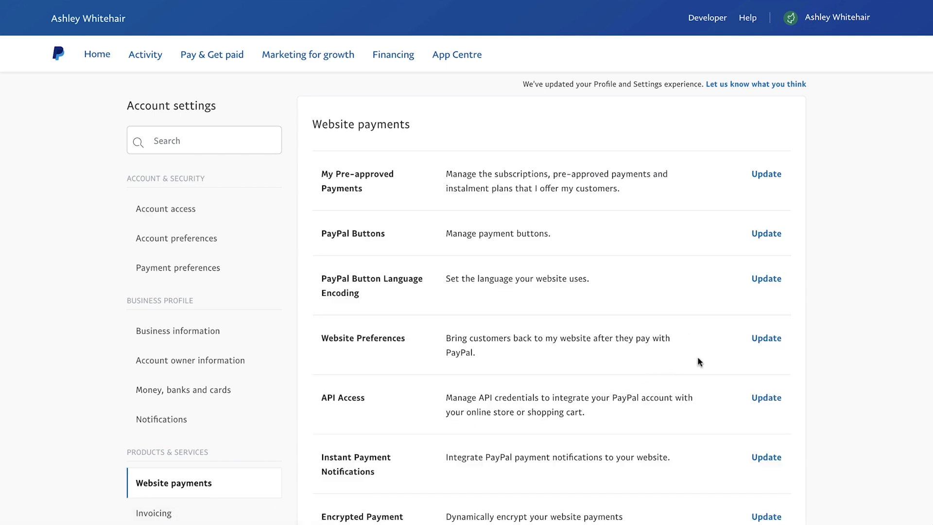
click(767, 338)
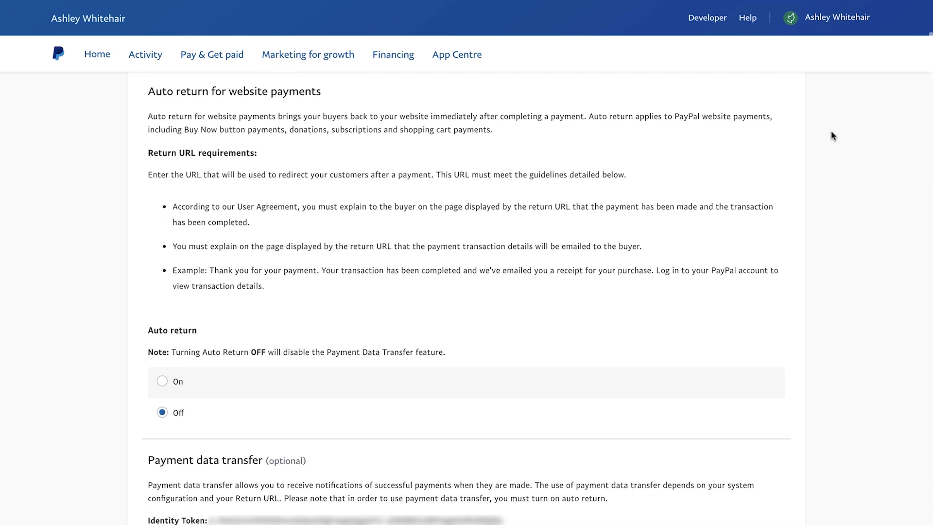
scroll(down, 3)
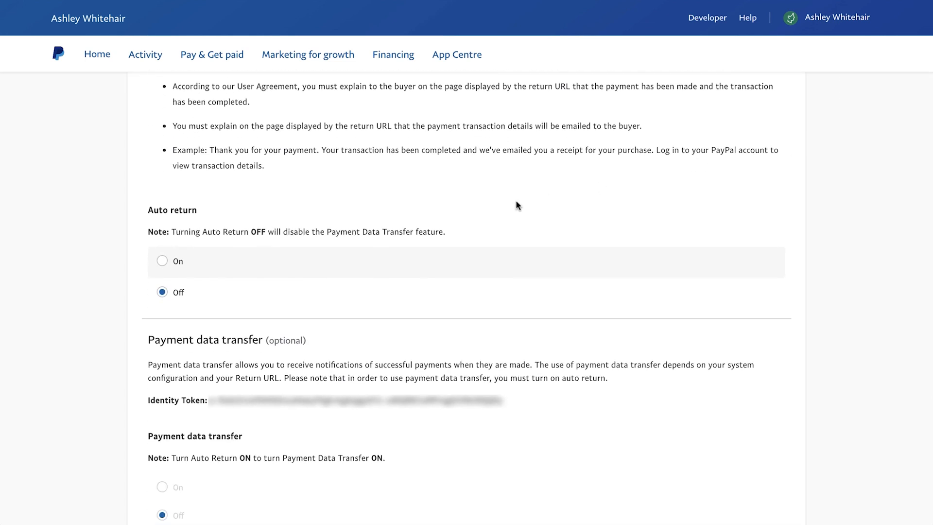
click(162, 260)
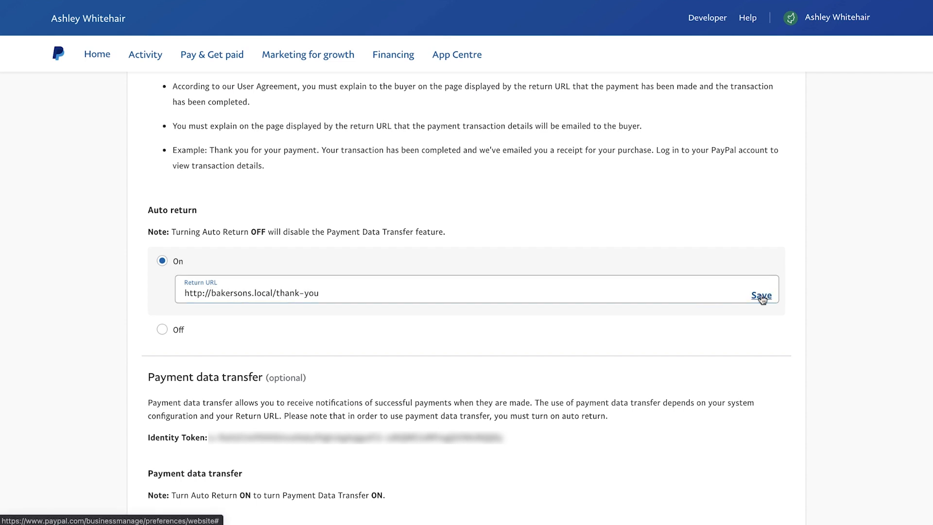
click(761, 295)
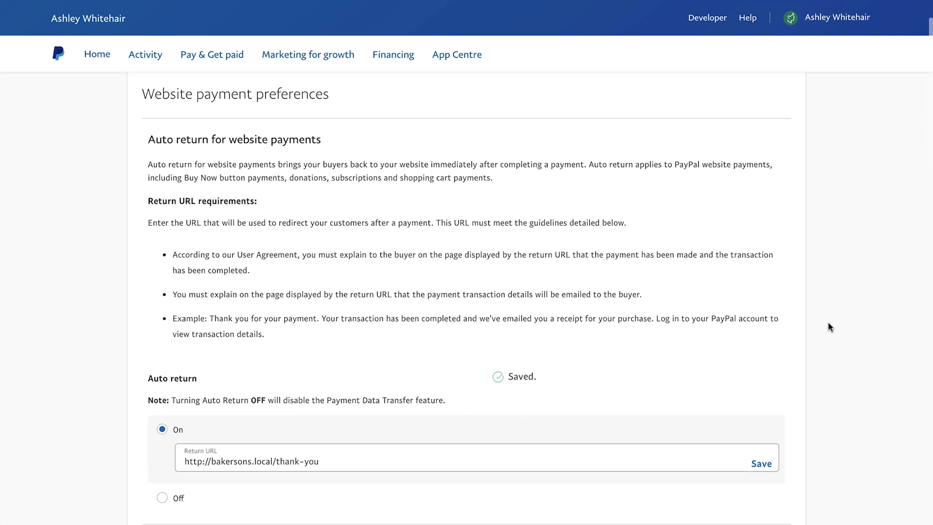
scroll(down, 3)
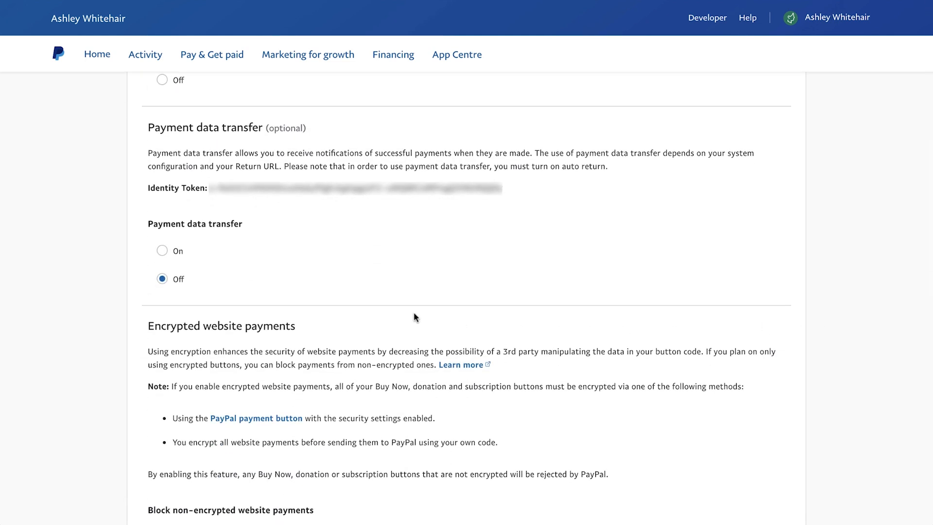
click(162, 251)
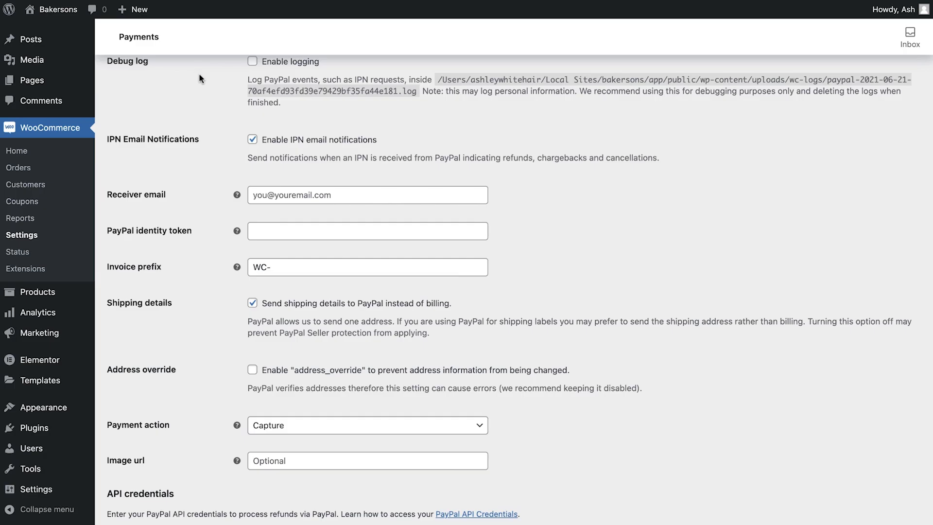
- Fill in the PayPal identity token, keep Capture, and set the image URL to the logo-15 upload
click(368, 231)
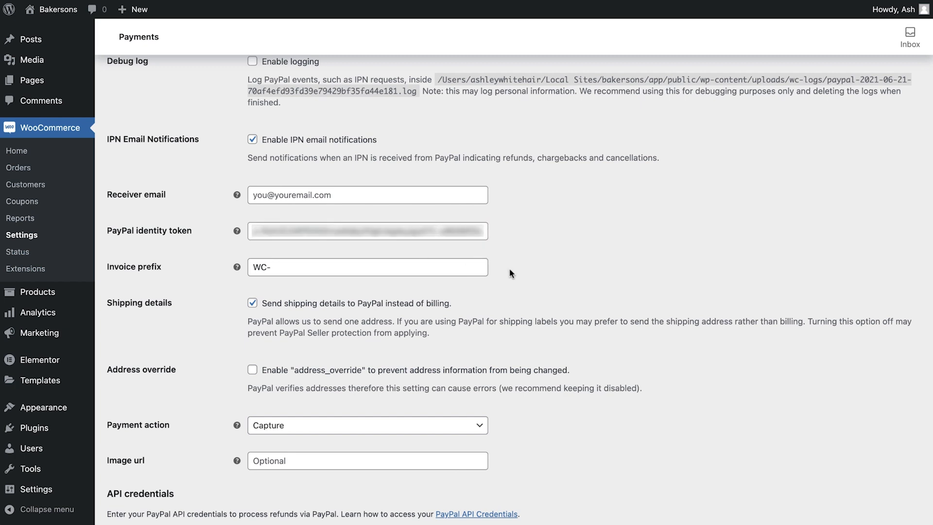
click(367, 267)
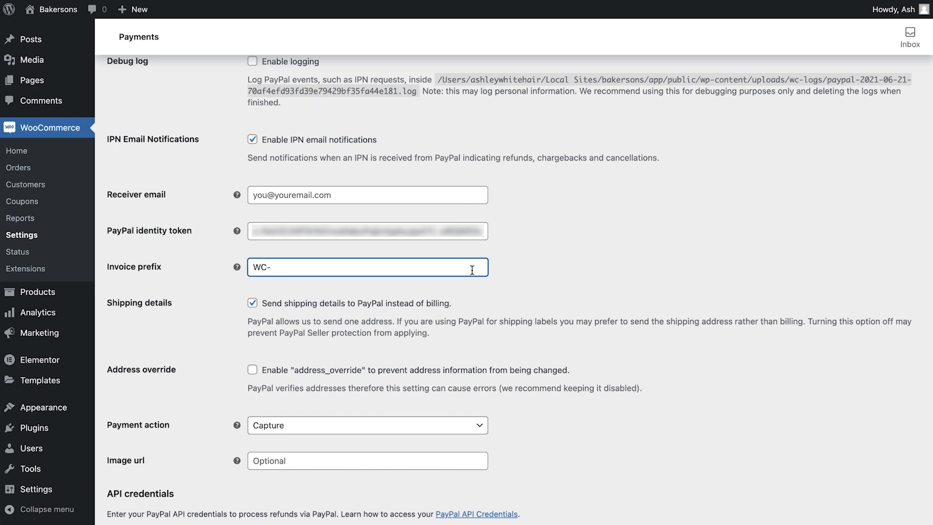
mouse_move(409, 312)
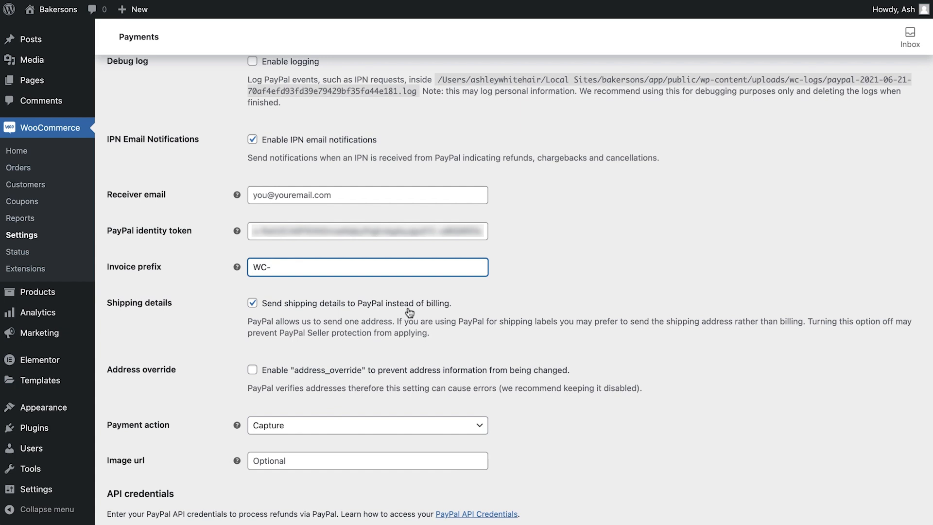
click(367, 267)
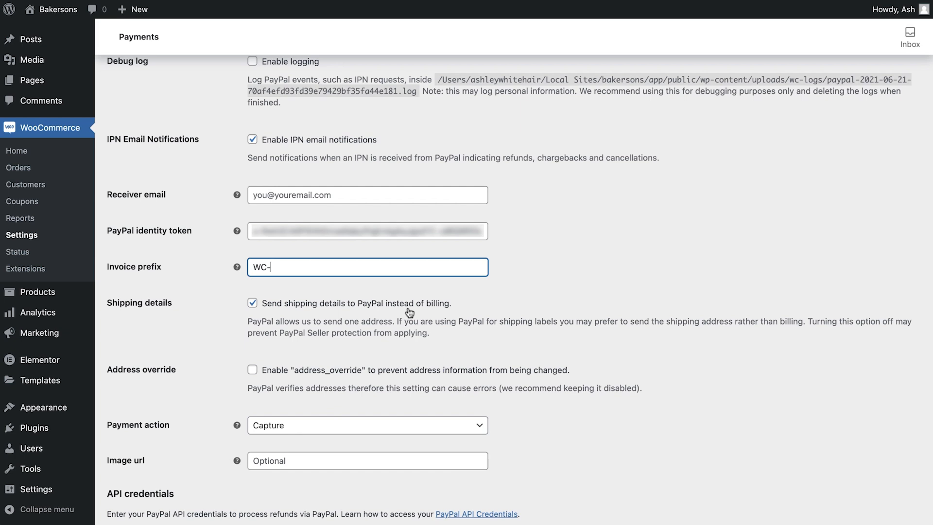
mouse_move(354, 373)
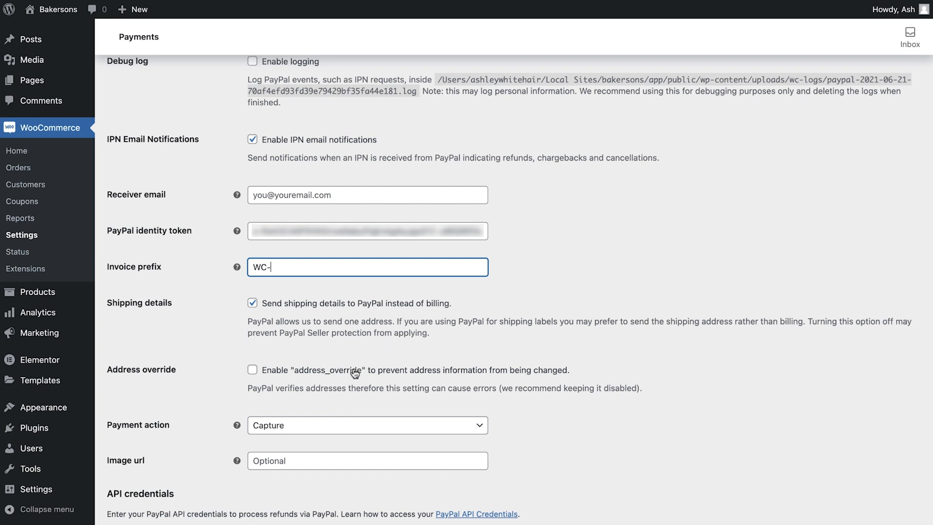
mouse_move(351, 378)
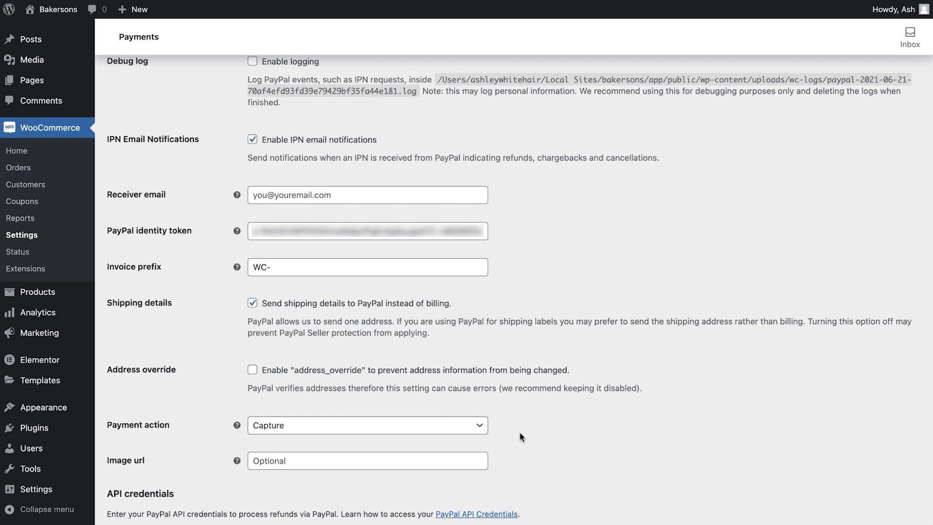
scroll(down, 3)
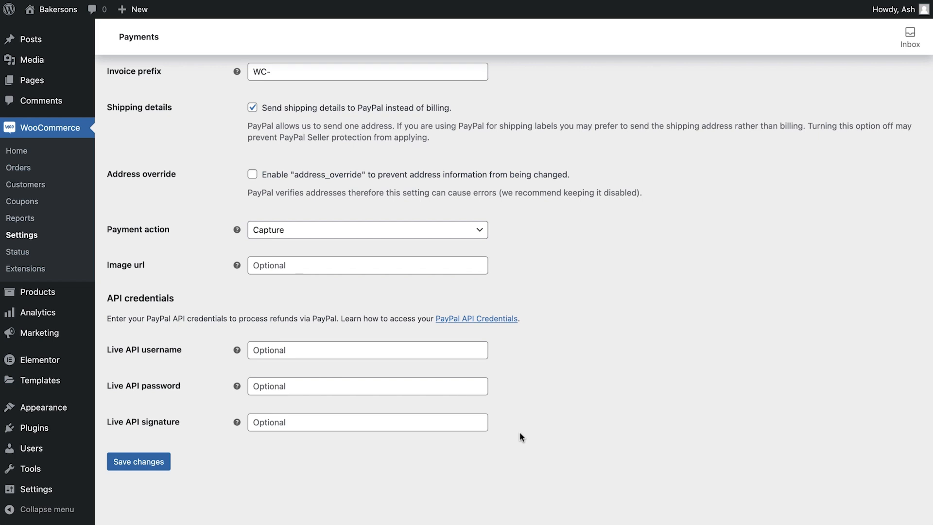
mouse_move(497, 319)
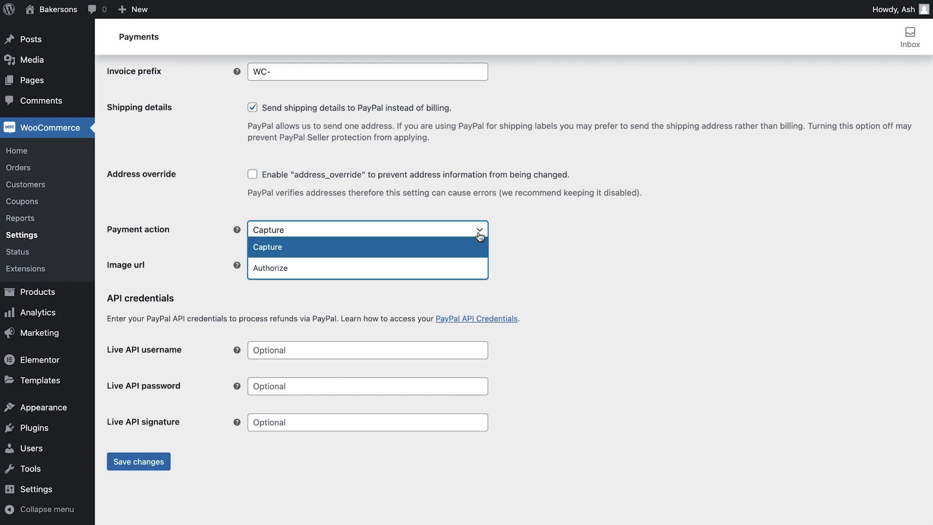
mouse_move(469, 274)
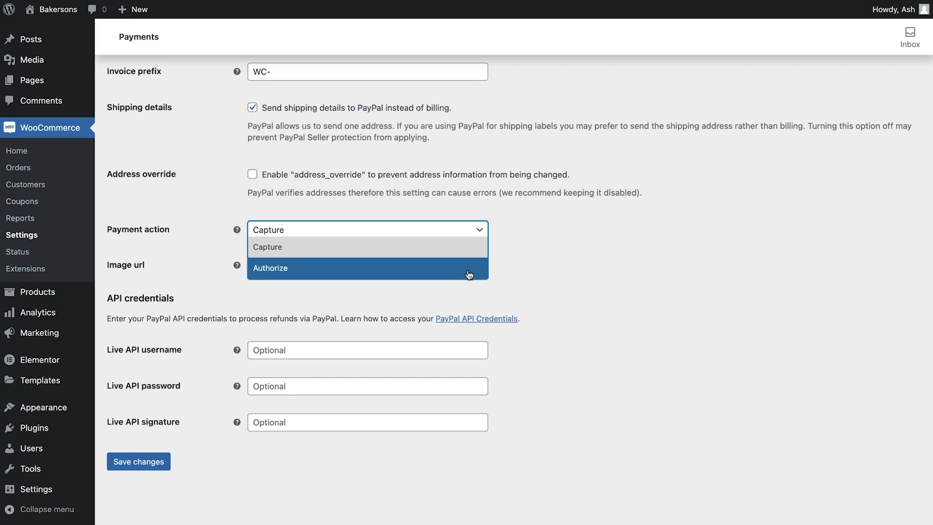
click(267, 246)
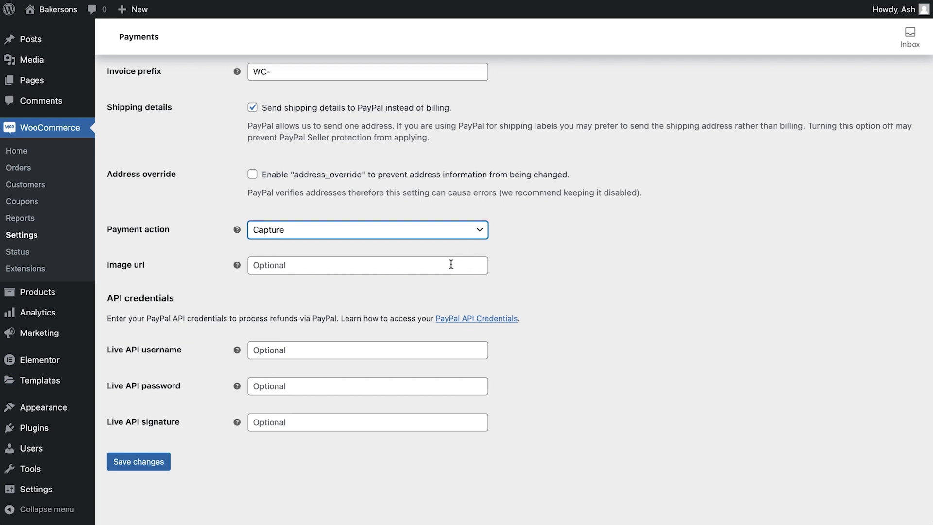
click(367, 265)
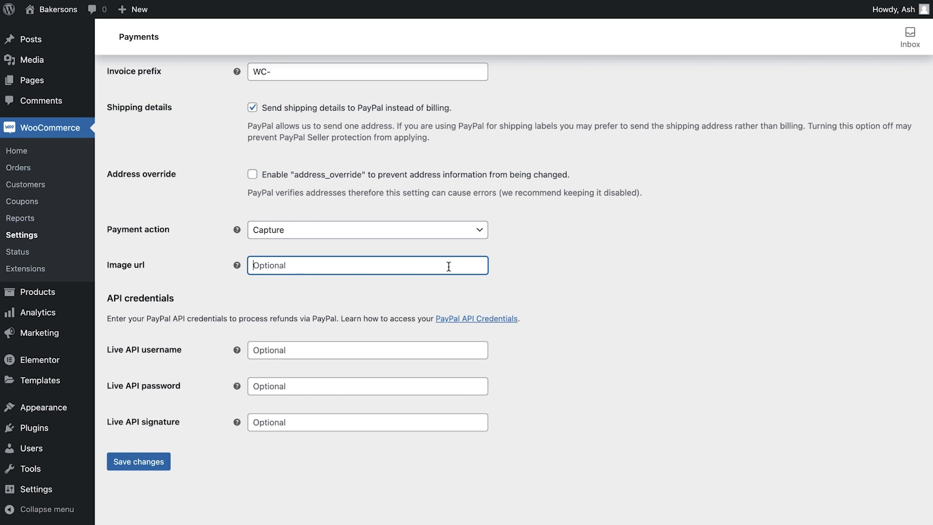
text(http://bakersons.local/wp-content/uploads/2021/02/logo-15)
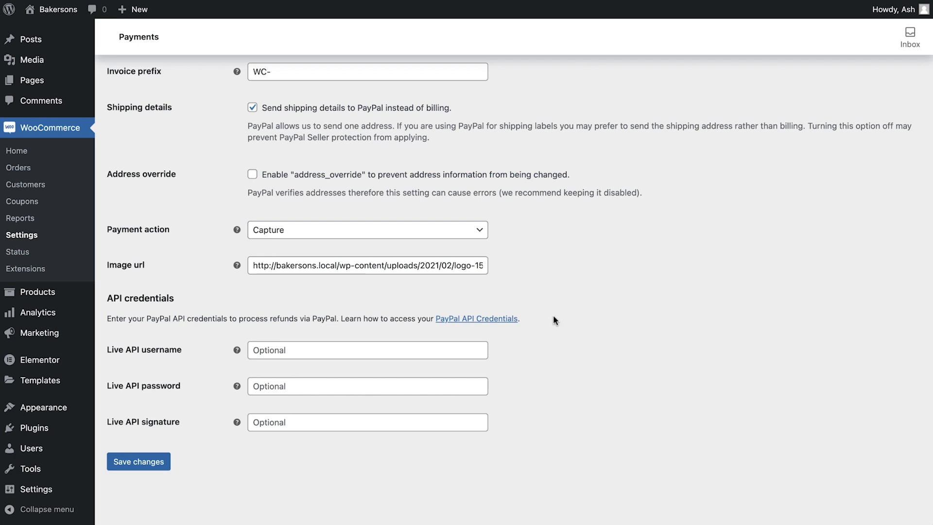
- Go to the PayPal account settings' API access section
click(476, 319)
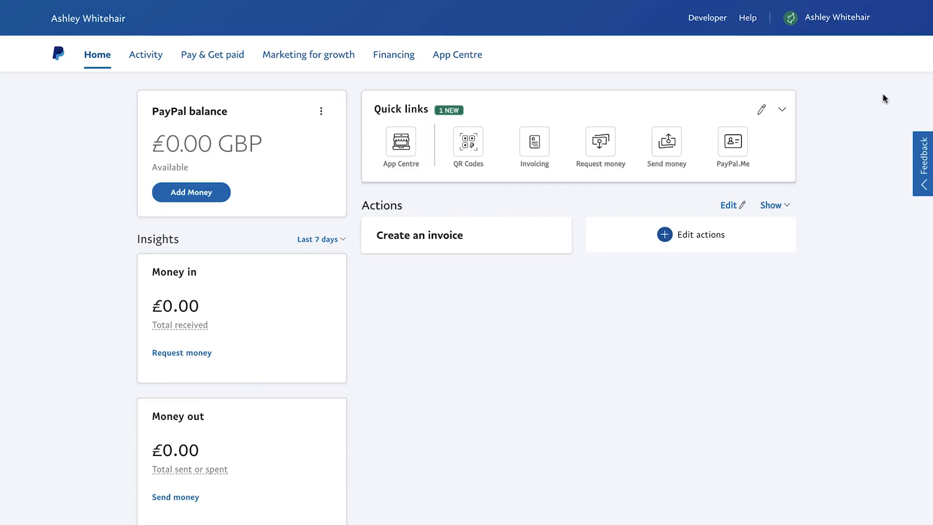
click(838, 18)
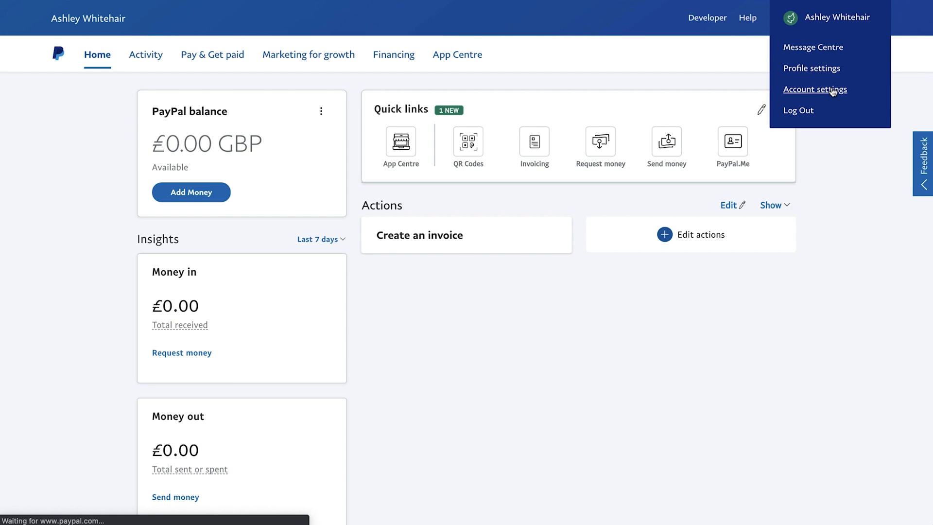
click(816, 90)
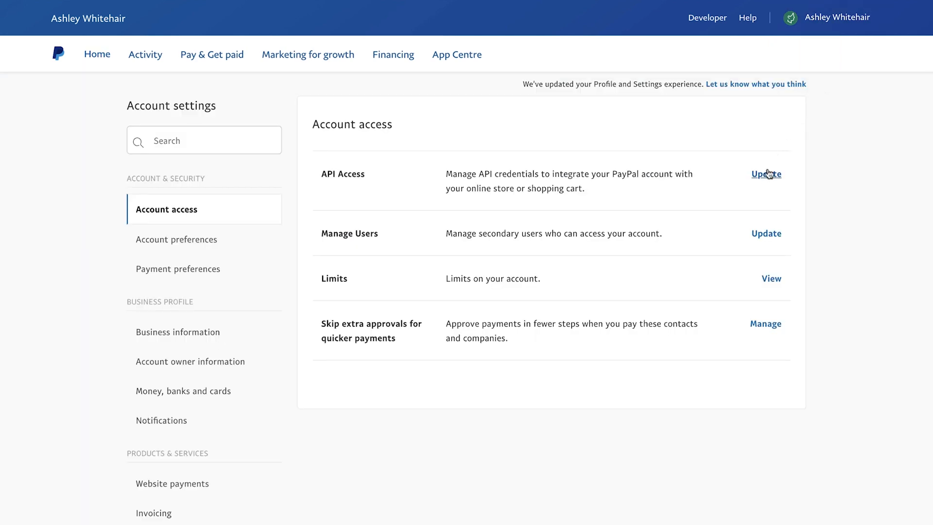
click(766, 174)
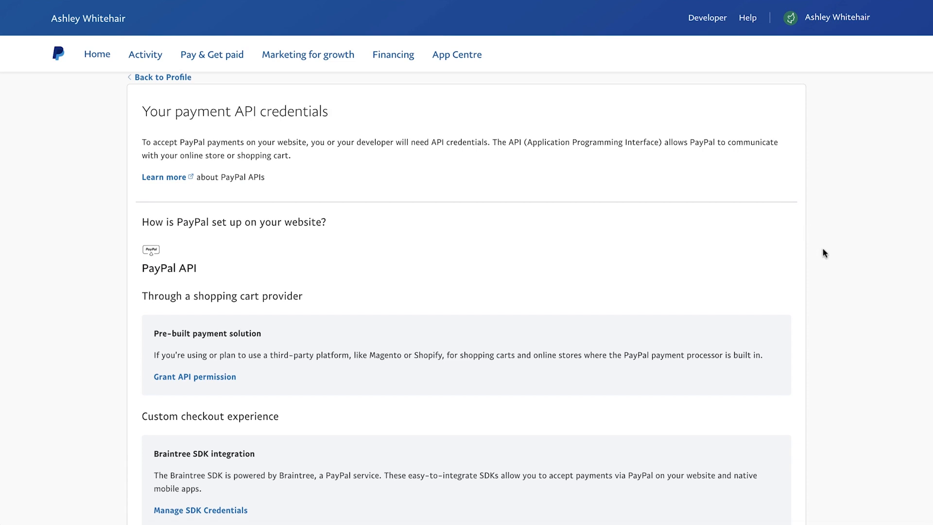
scroll(down, 3)
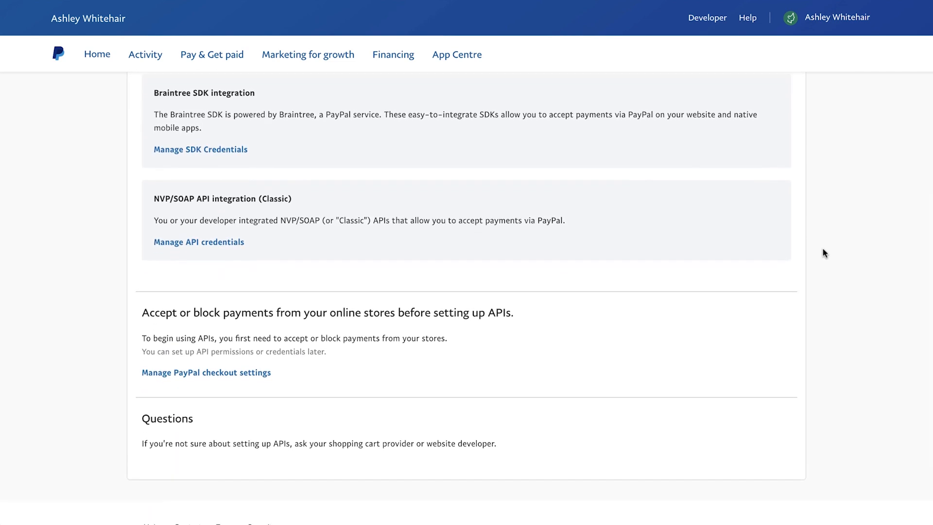
scroll(down, 3)
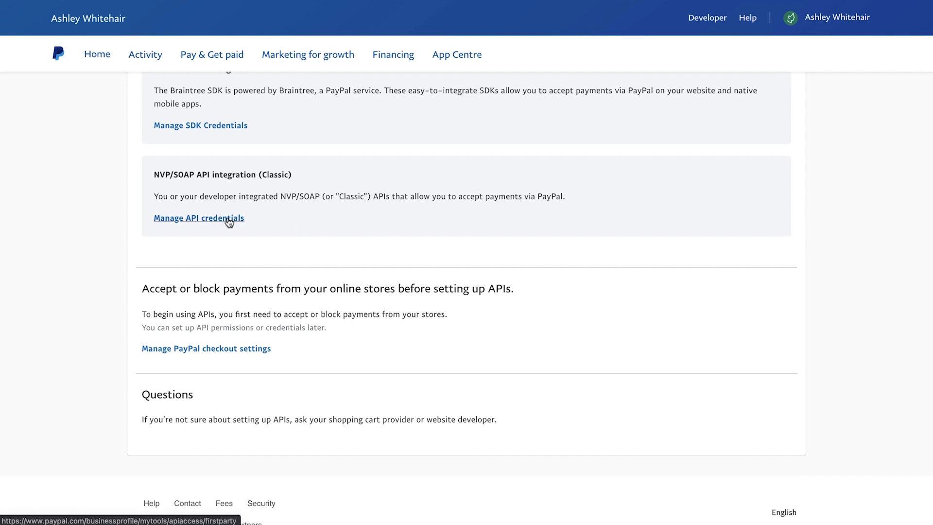
- Request a classic API signature, then reveal and copy the API username
click(198, 218)
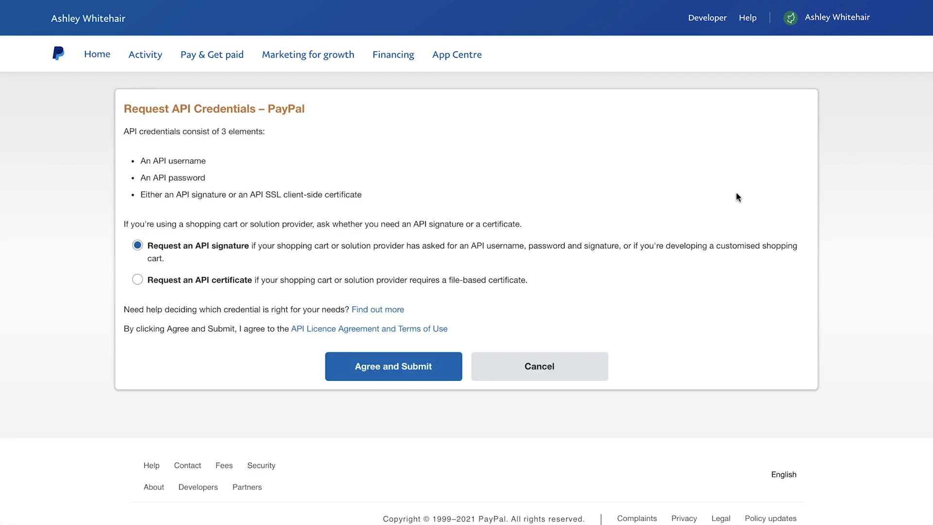
mouse_move(496, 252)
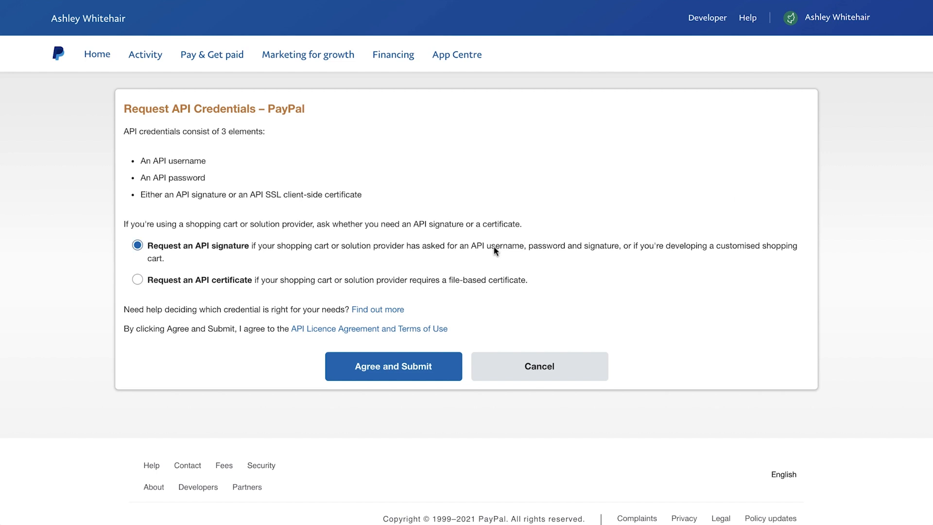
mouse_move(421, 337)
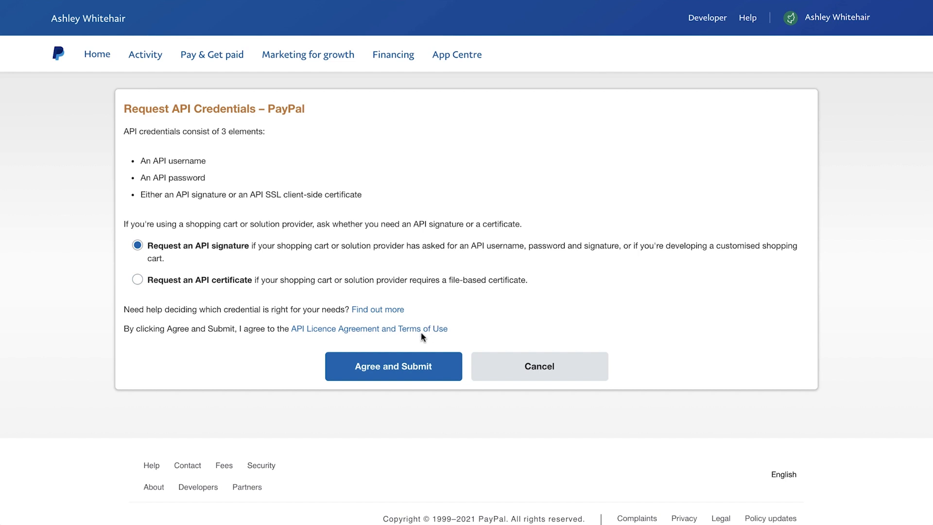
click(392, 366)
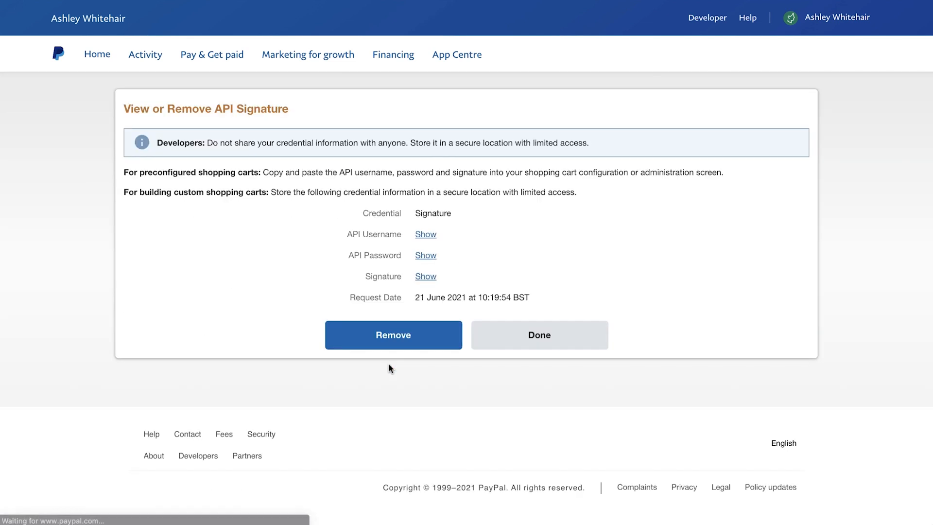
mouse_move(392, 346)
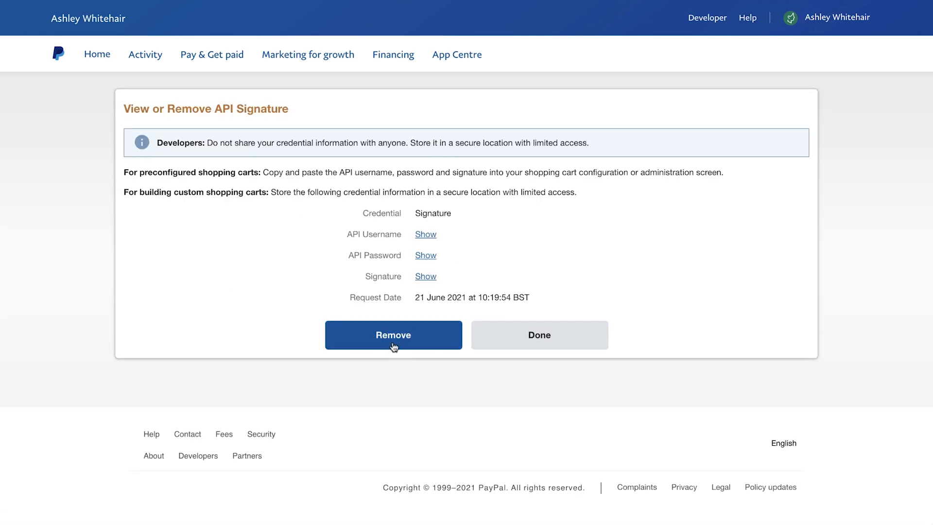
click(426, 234)
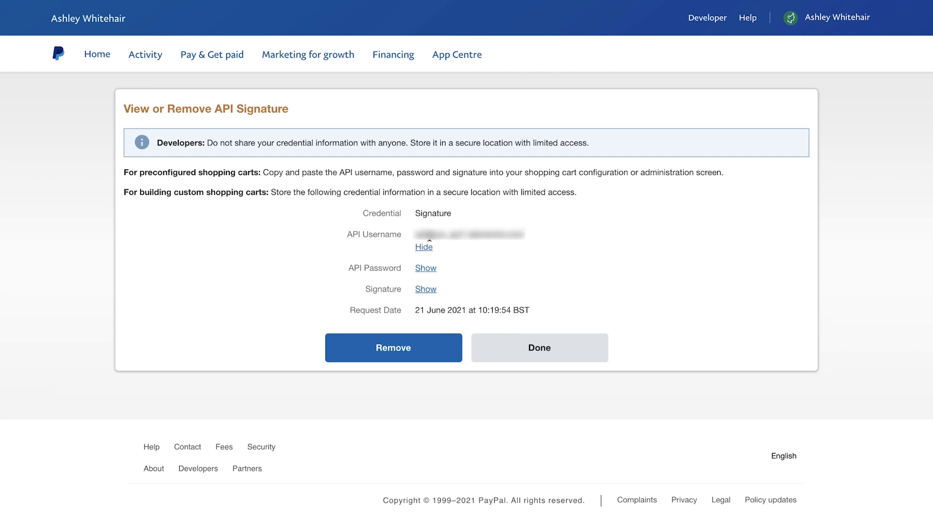
right_click(469, 234)
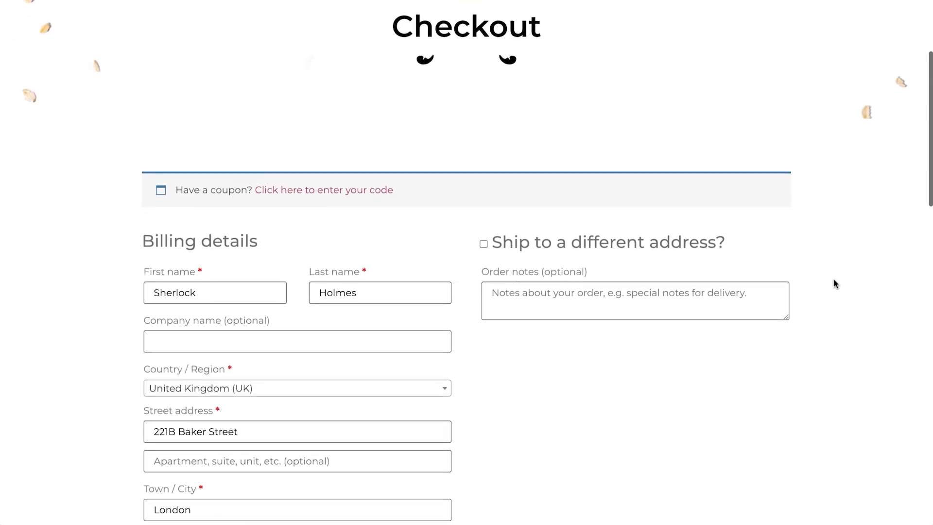
- Choose PayPal for the Bread Basket order and proceed to PayPal
scroll(down, 3)
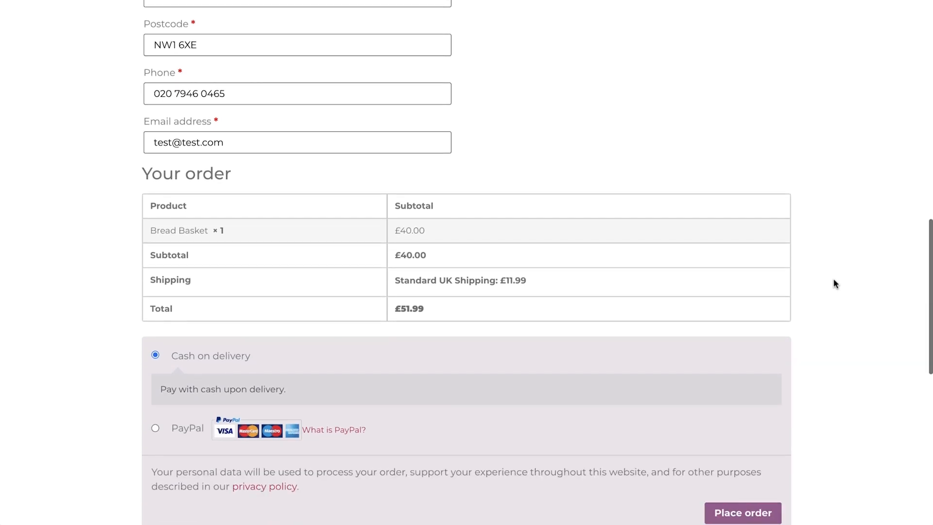
scroll(down, 3)
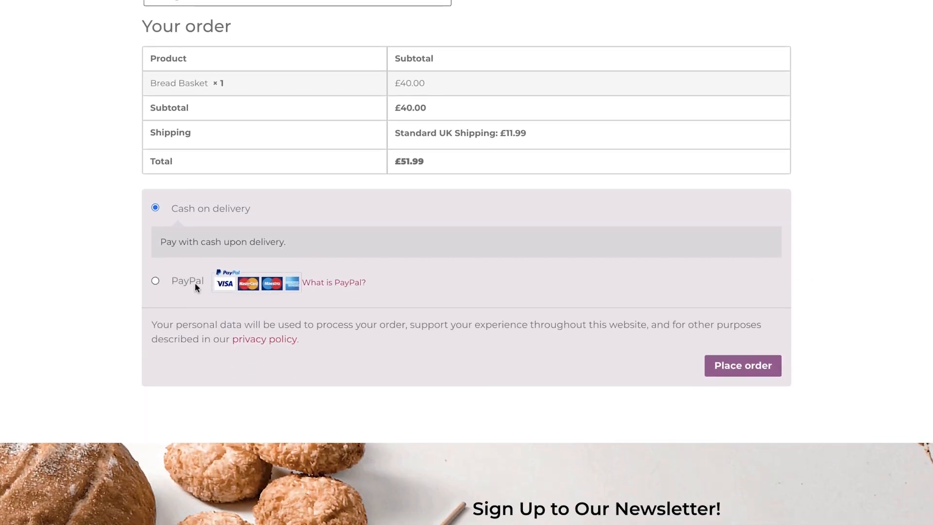
click(156, 281)
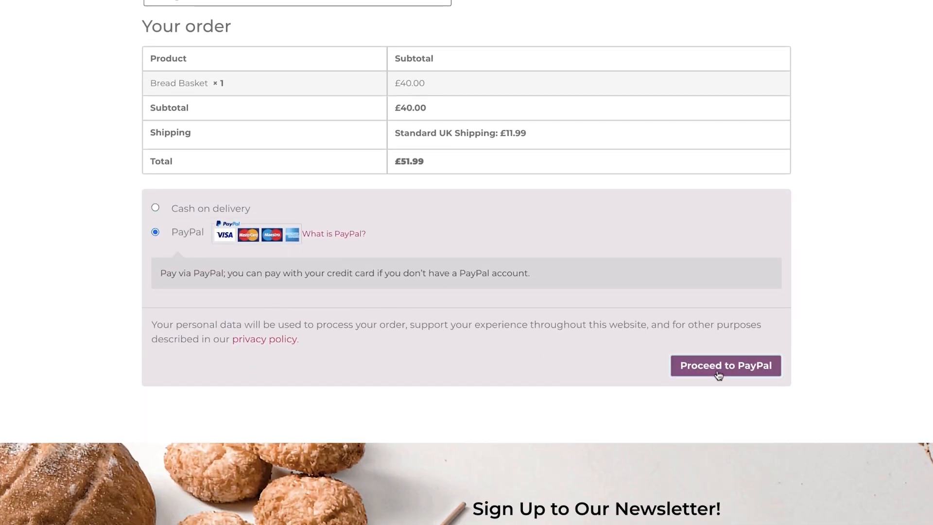
click(725, 366)
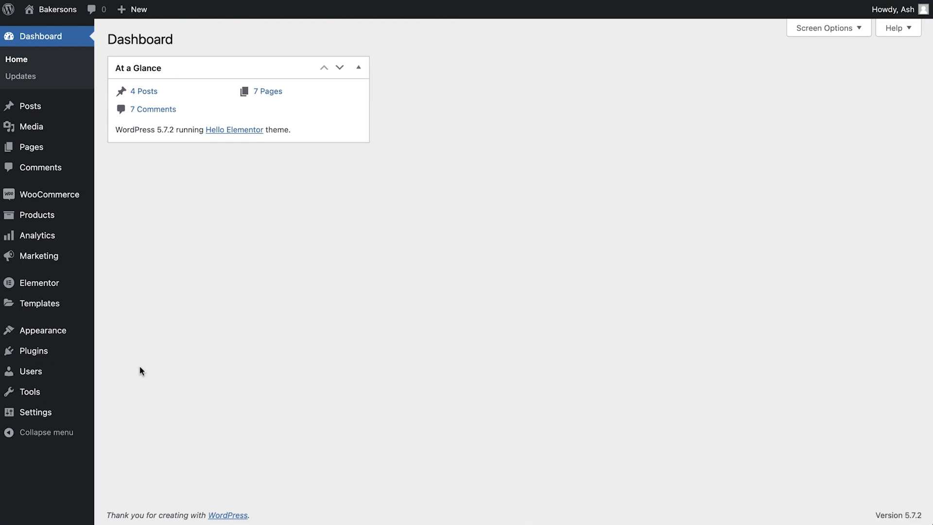
- Search plugins for 'Stripe', then install and activate WooCommerce Stripe Payment Gateway
click(29, 350)
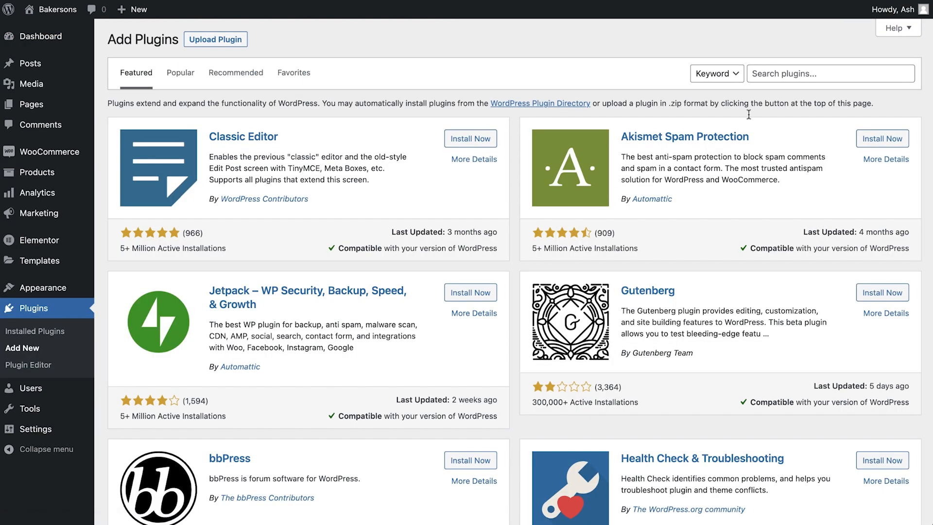
text(Stripe)
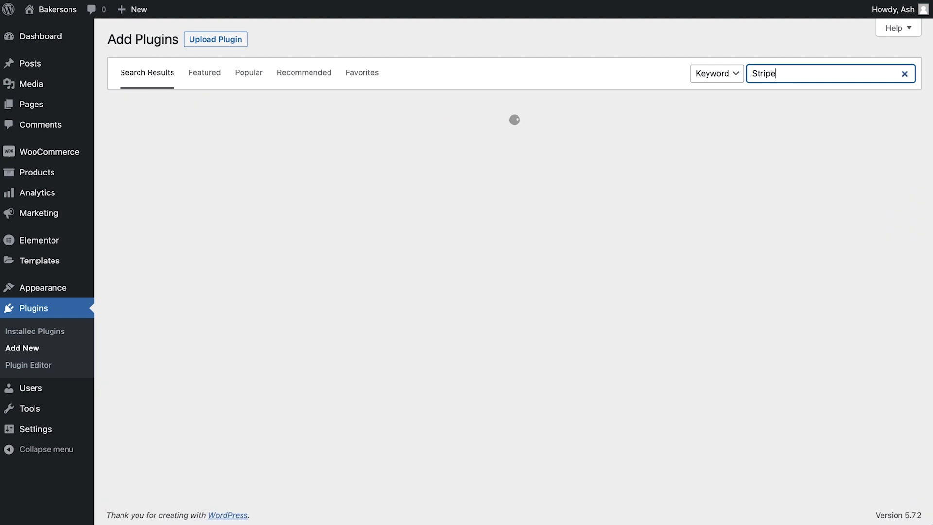
click(464, 142)
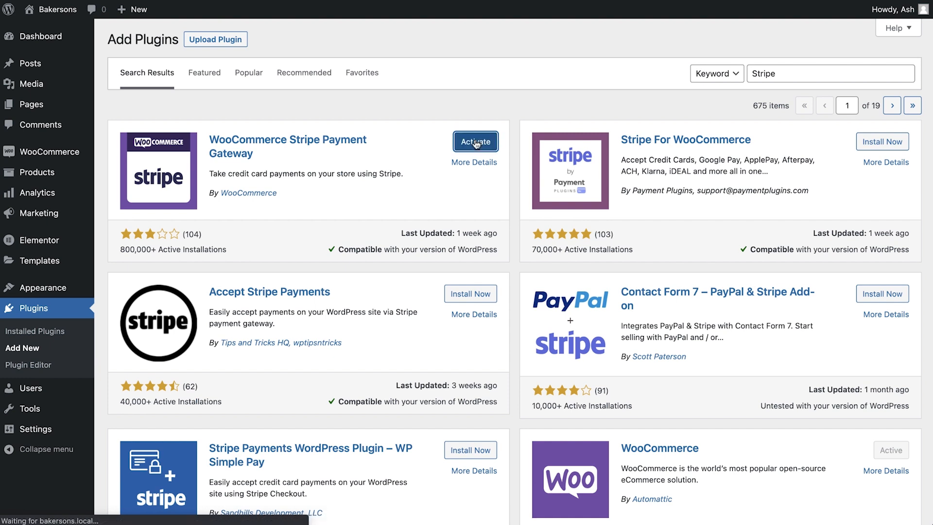
click(475, 142)
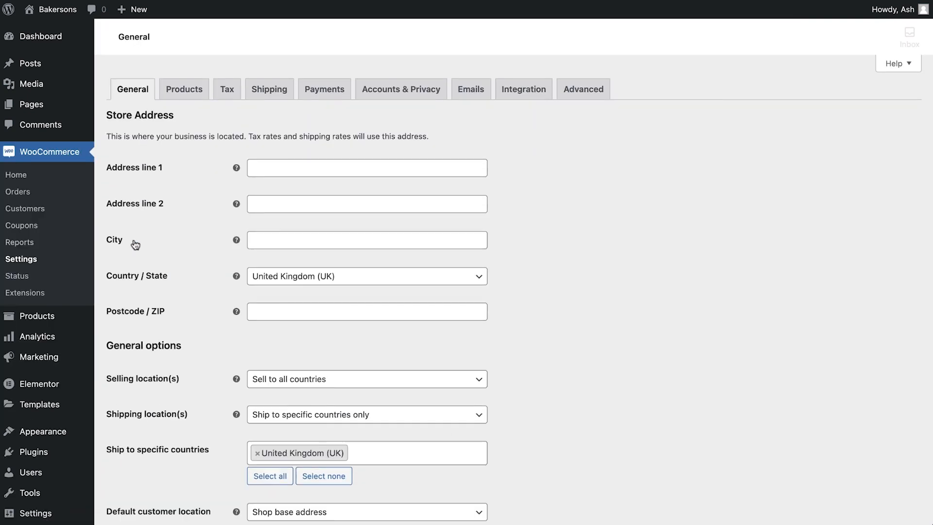
- Toggle on Stripe – Credit Card under Payments and review its Title and Description
click(324, 89)
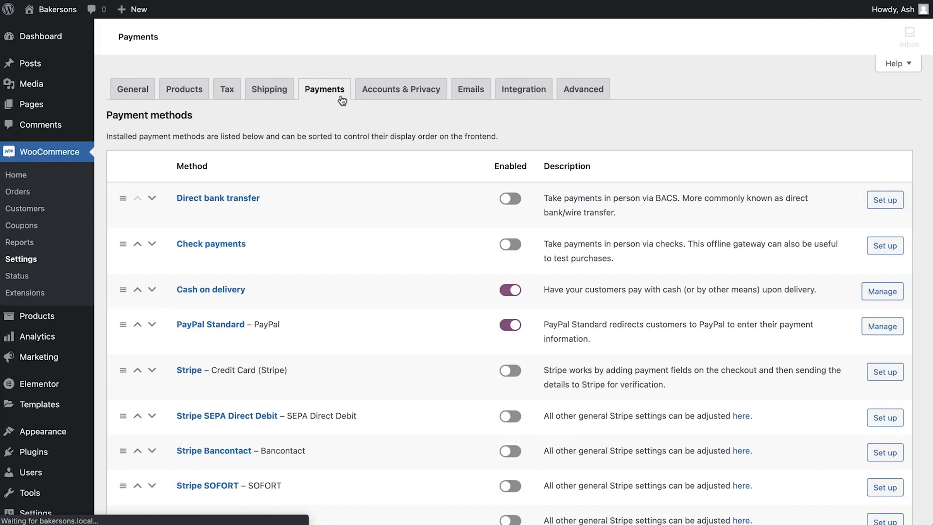
scroll(down, 3)
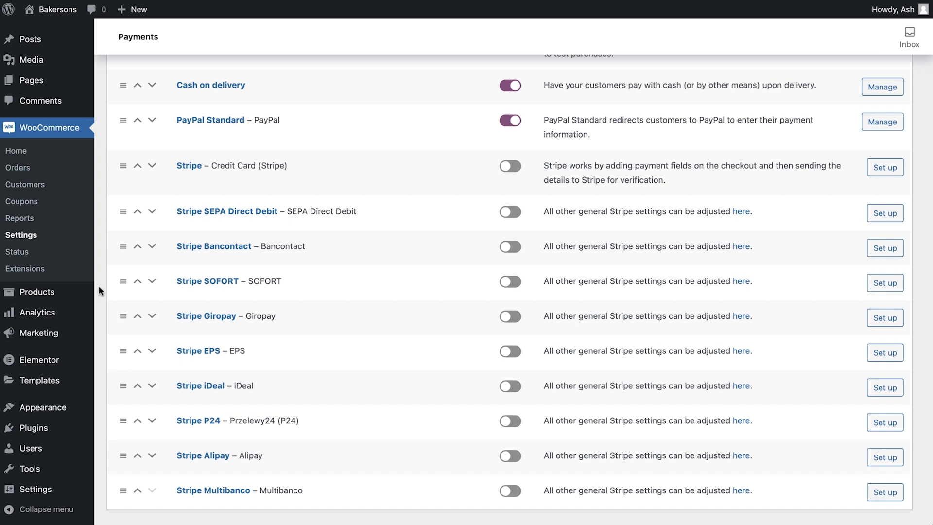
mouse_move(116, 282)
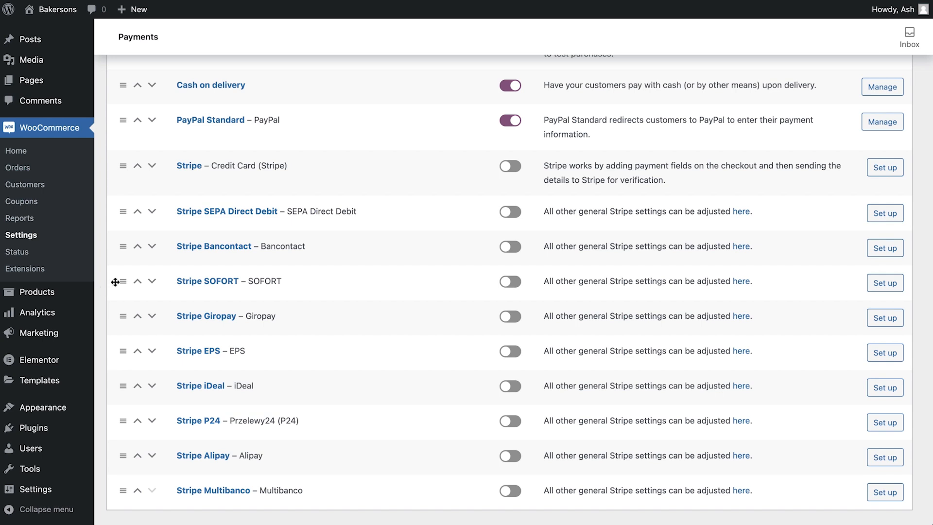
mouse_move(511, 167)
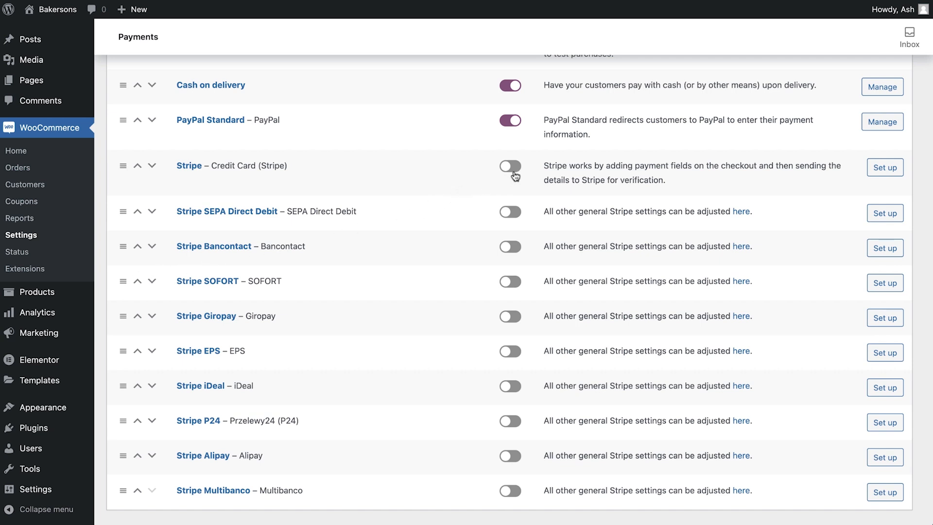
click(510, 167)
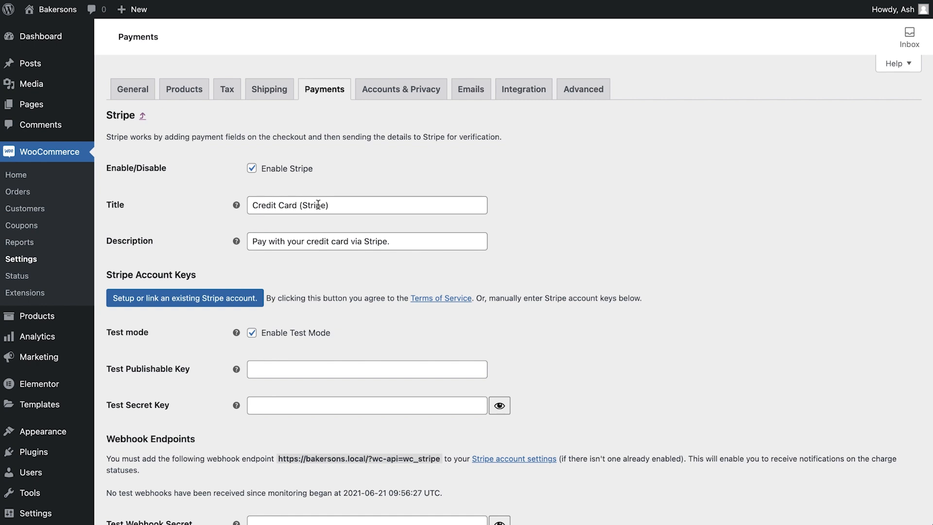
click(366, 204)
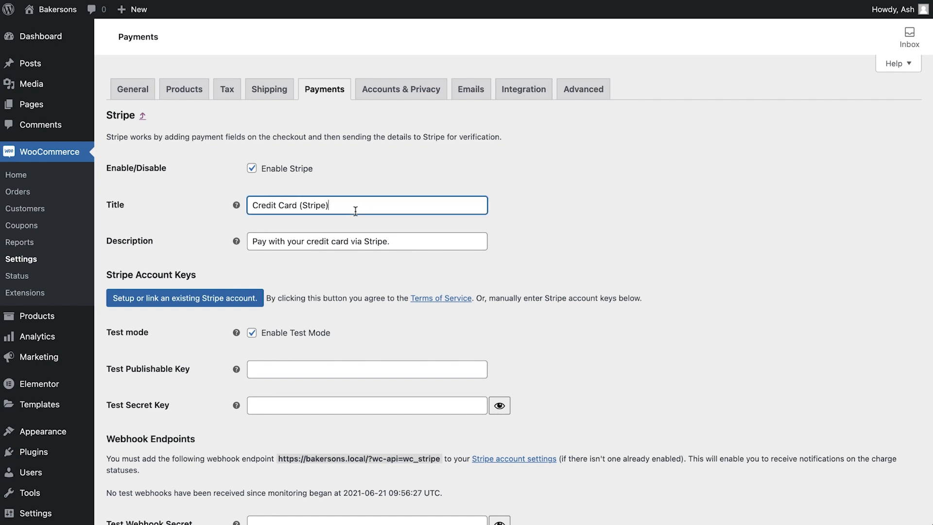
click(367, 241)
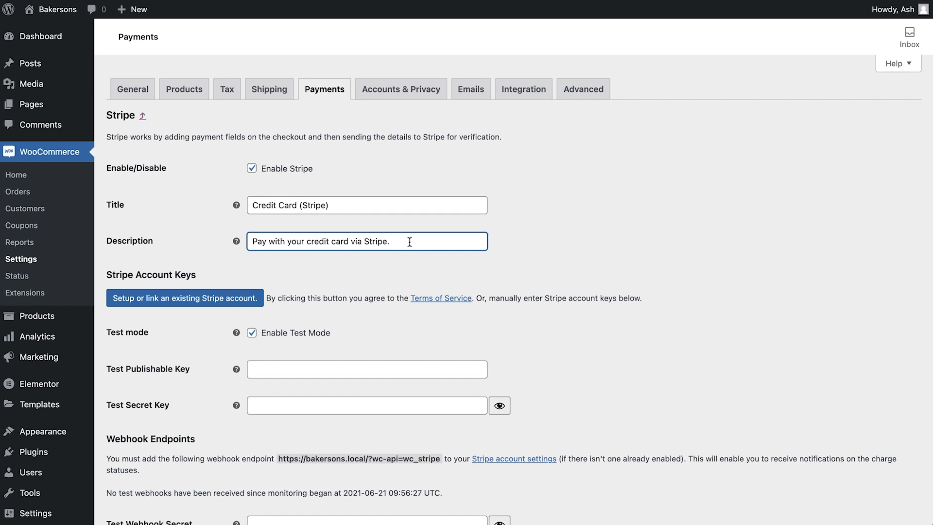
mouse_move(332, 268)
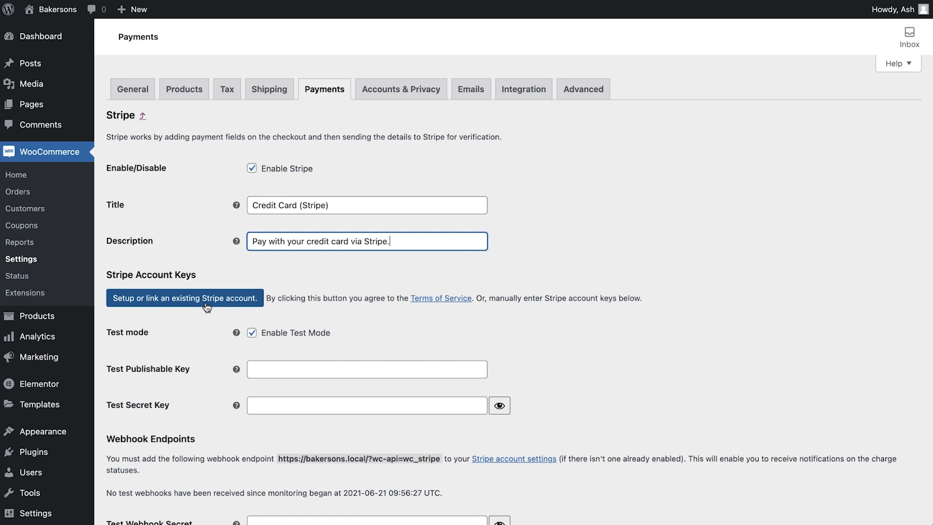
click(185, 298)
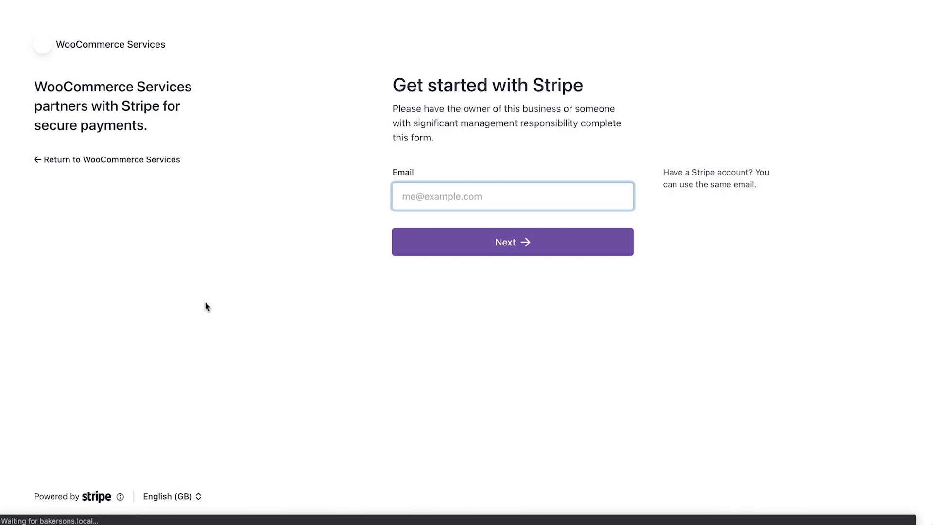
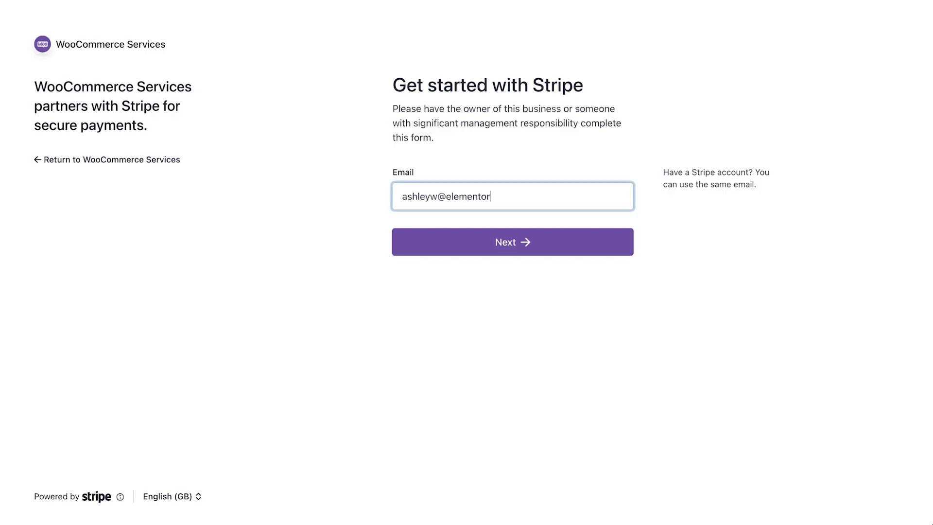
click(512, 242)
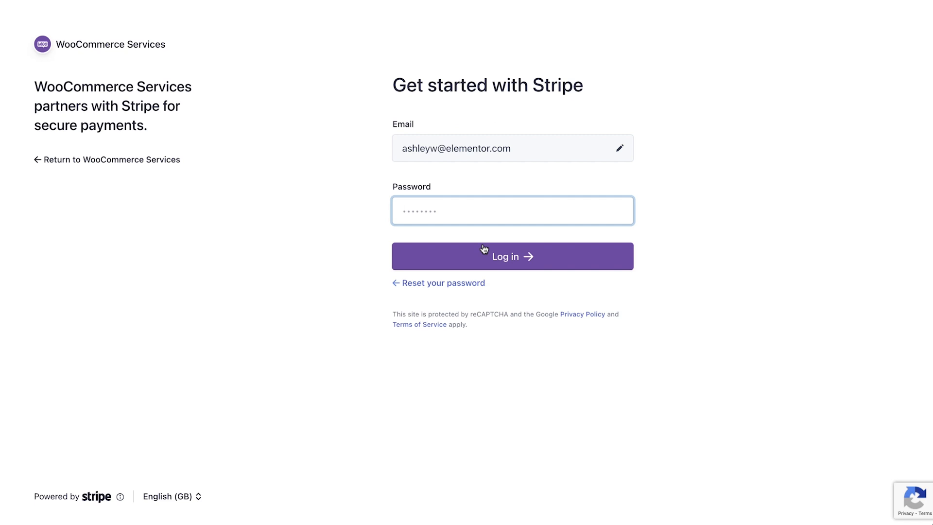
click(511, 256)
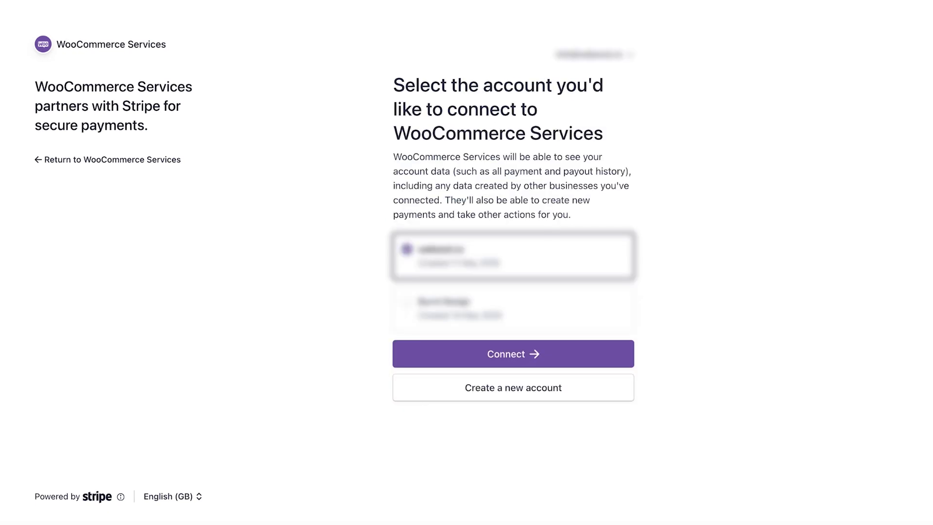
mouse_move(516, 361)
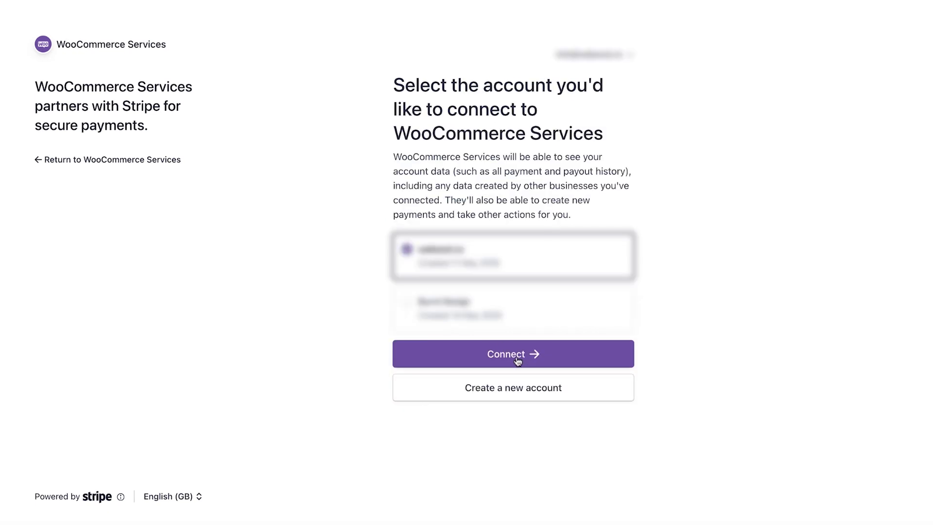
click(512, 353)
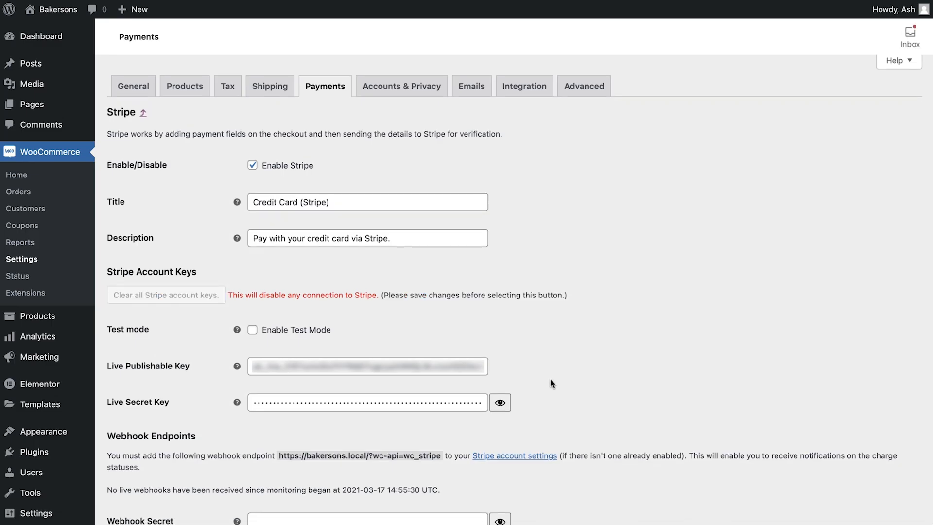
scroll(down, 3)
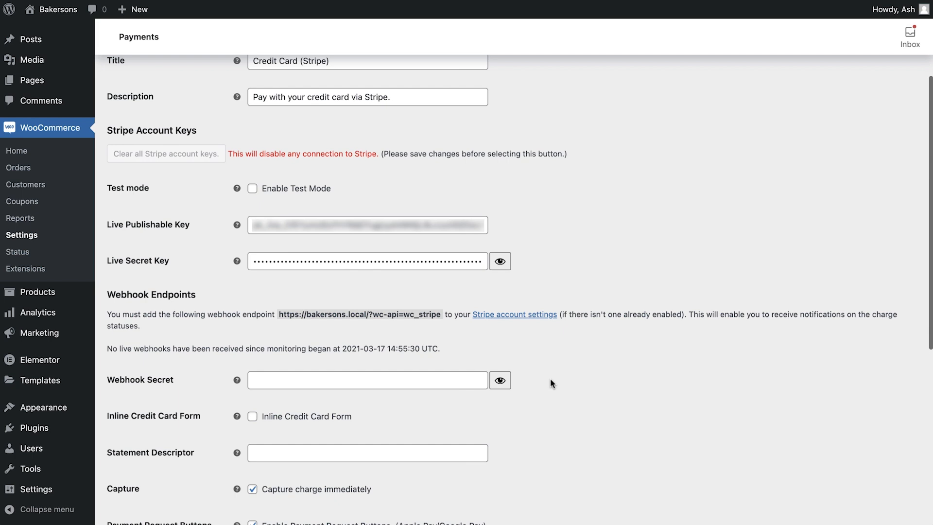
double_click(360, 314)
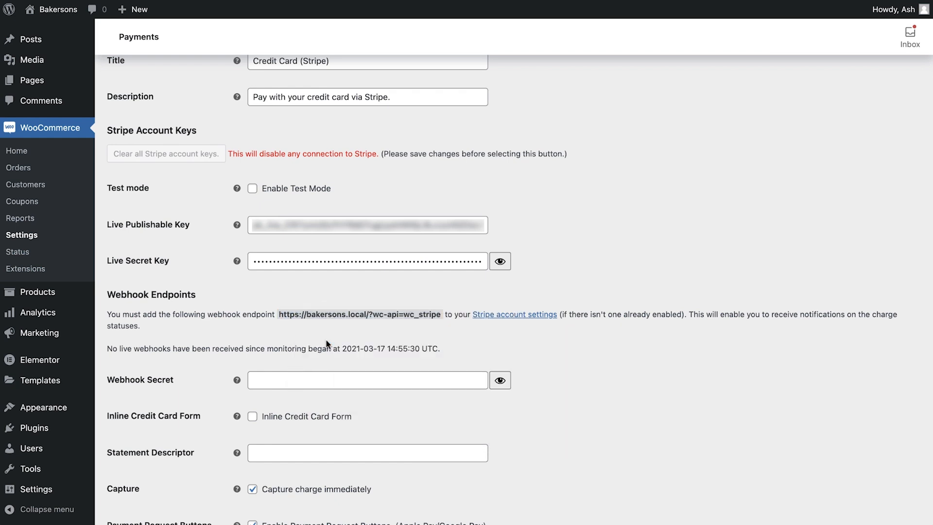
- Create a live Stripe webhook endpoint for bakersons.local/?wc-api=wc_stripe receiving all events
click(514, 314)
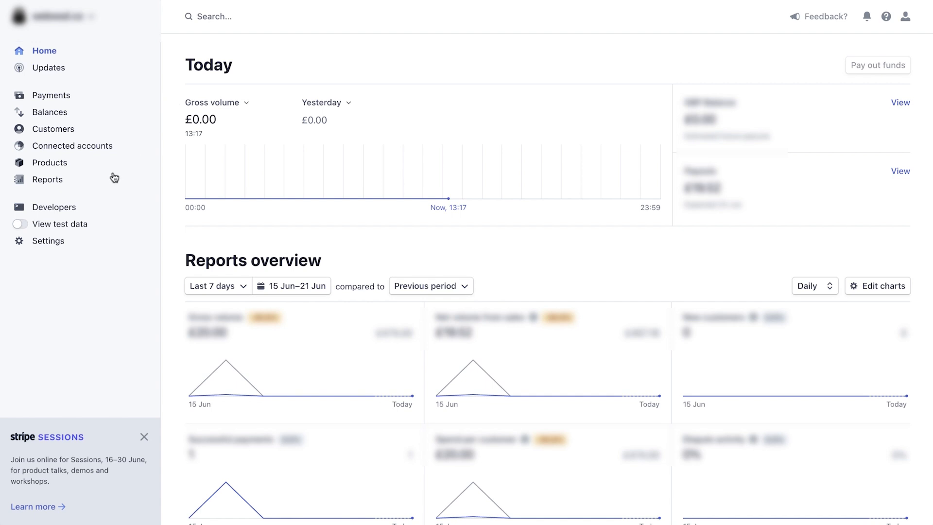
click(56, 207)
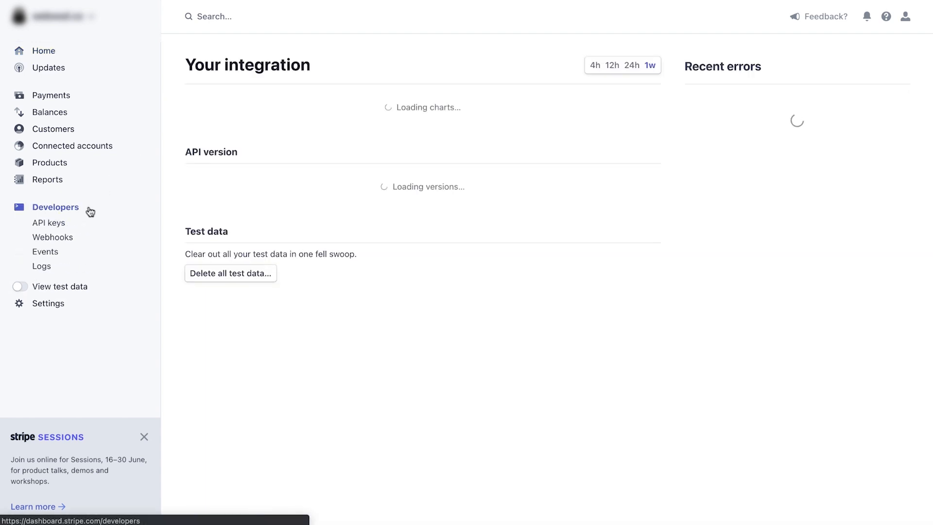
click(52, 237)
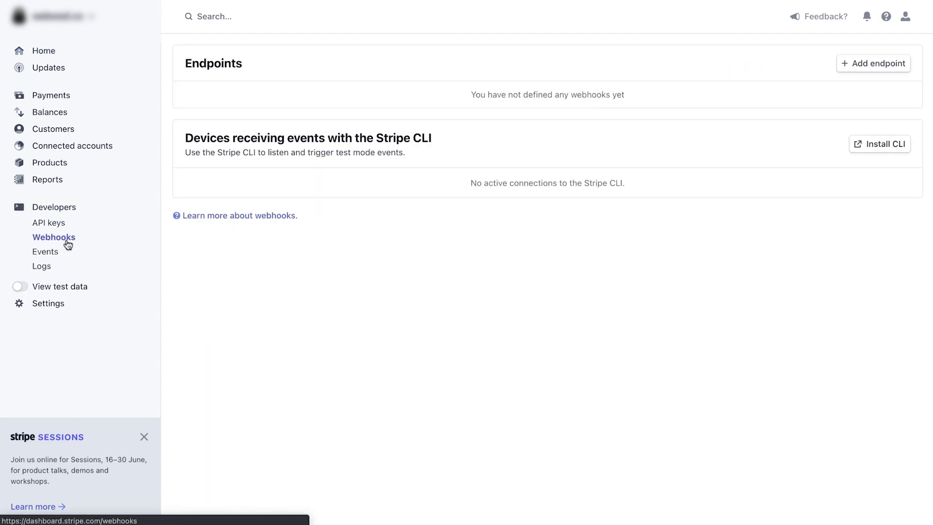
click(873, 64)
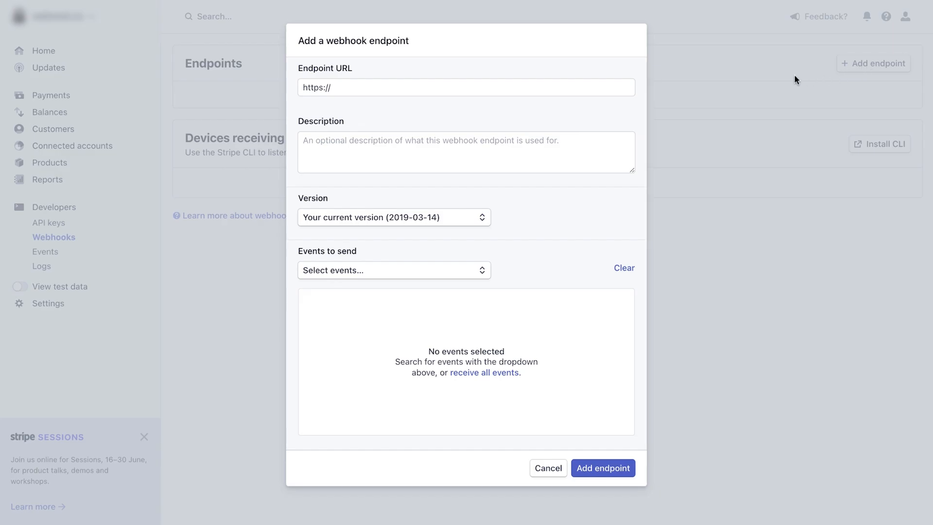
click(466, 87)
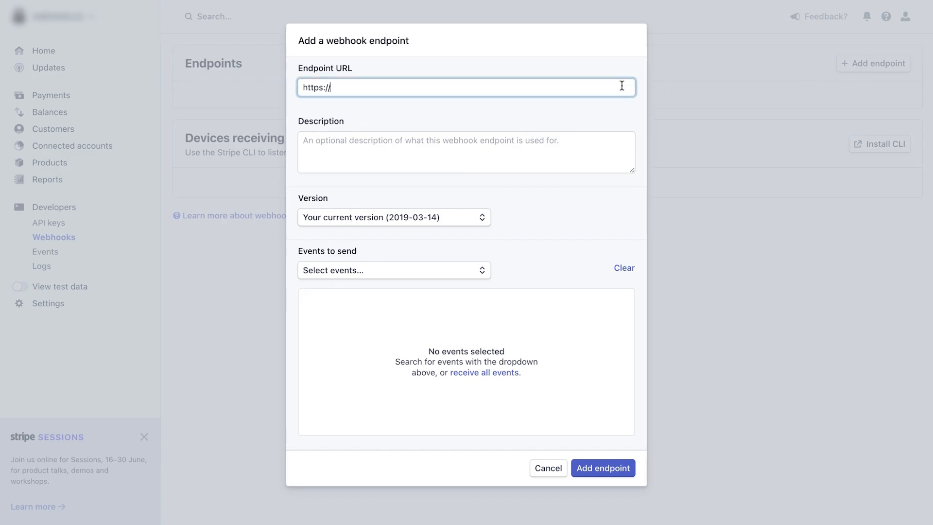
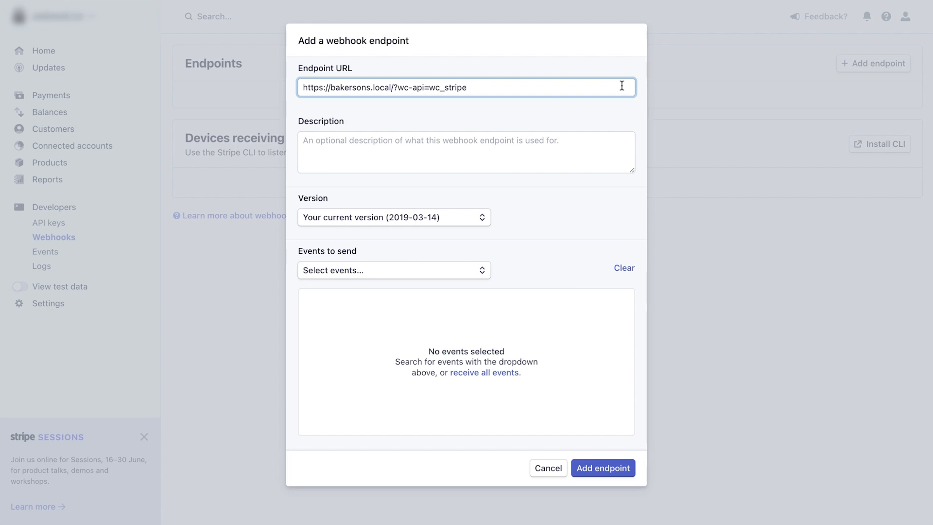
mouse_move(491, 350)
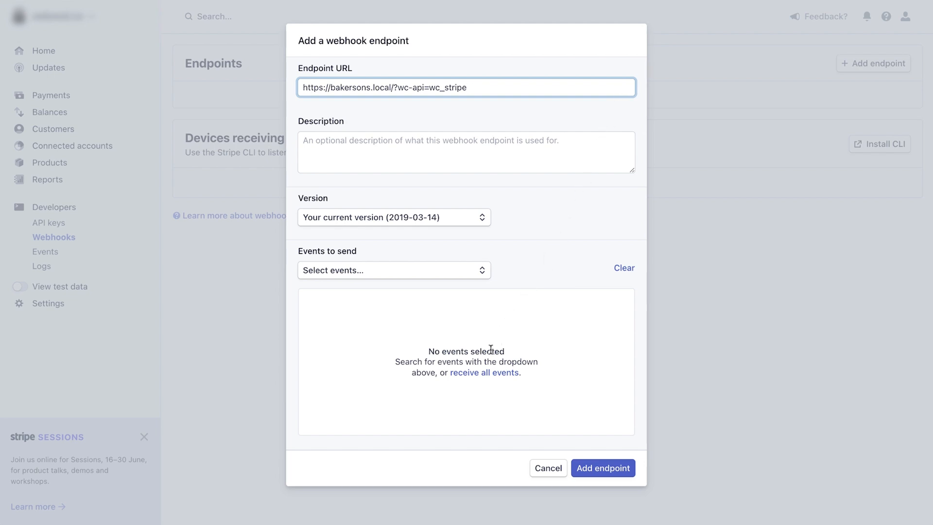
click(392, 270)
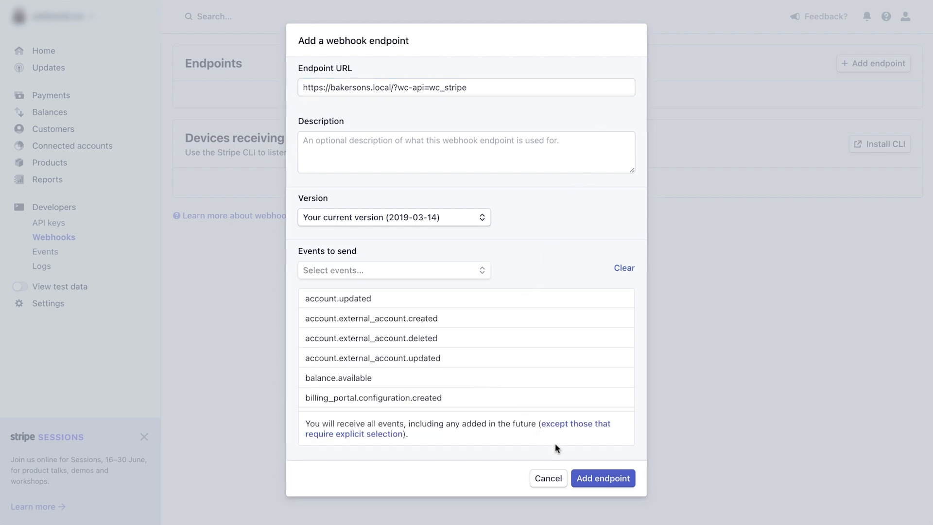
click(602, 478)
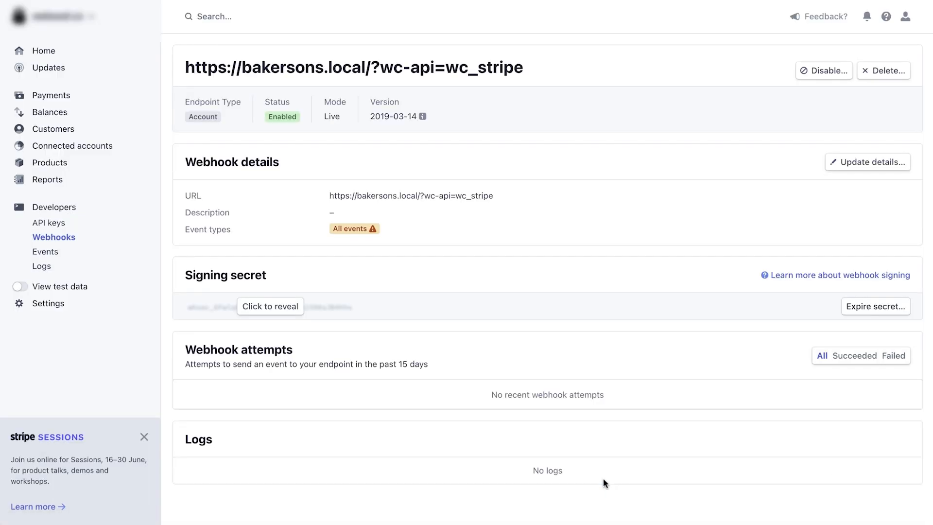
- Reveal and copy the live endpoint's signing secret in Stripe
scroll(down, 3)
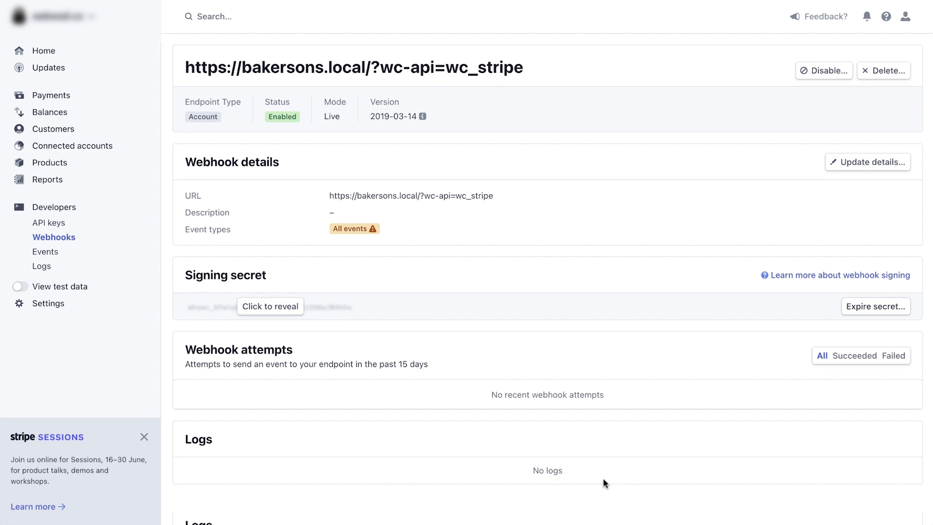
mouse_move(529, 442)
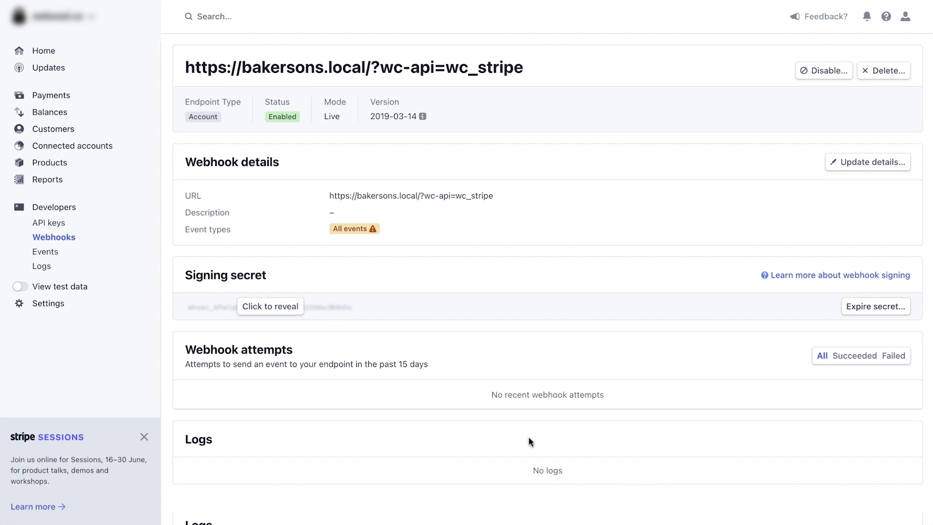
click(269, 305)
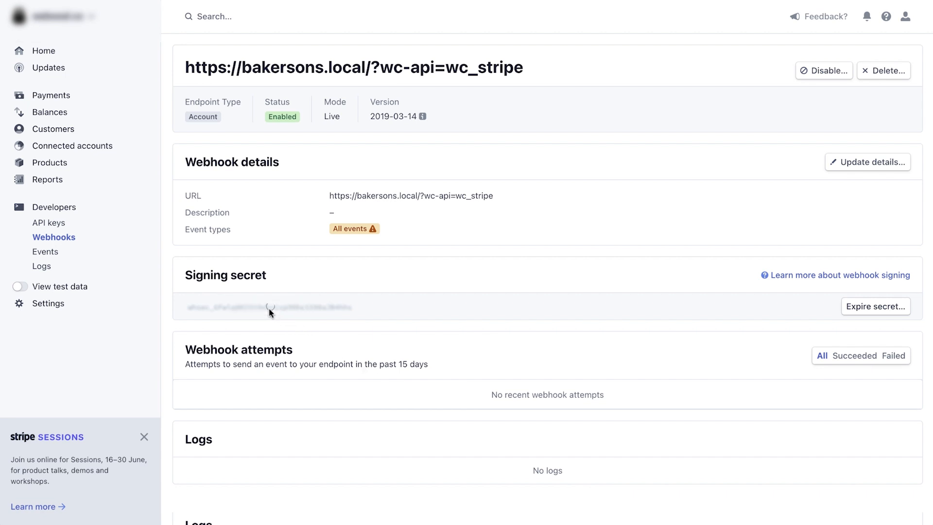
right_click(269, 308)
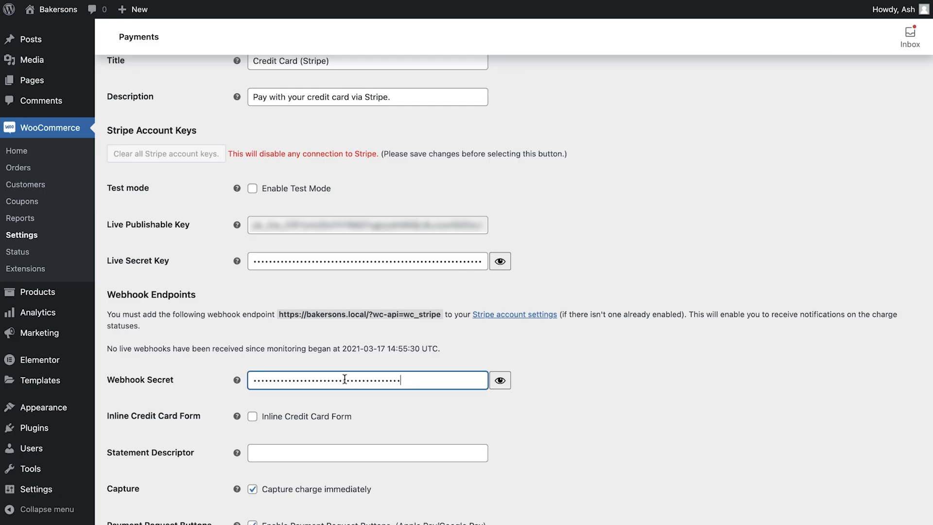
- Enable Stripe test mode in the WooCommerce settings
scroll(up, 3)
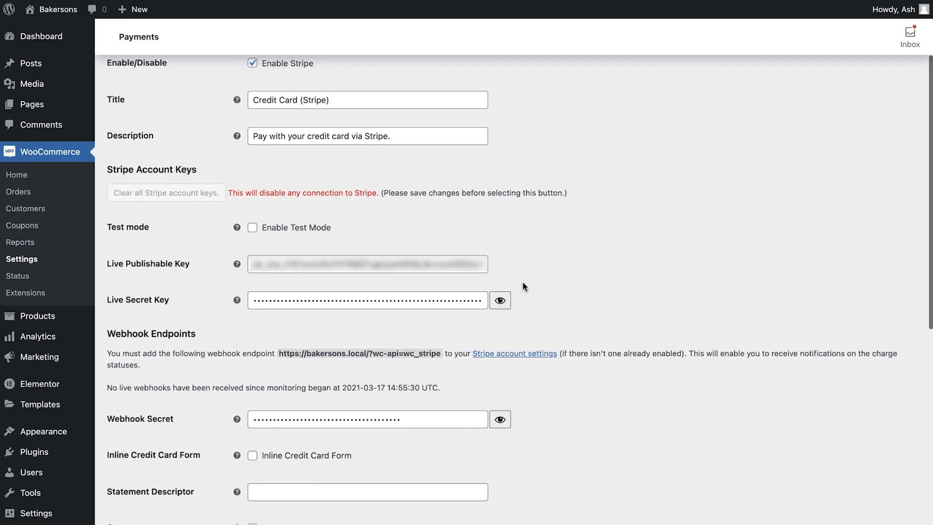
scroll(up, 3)
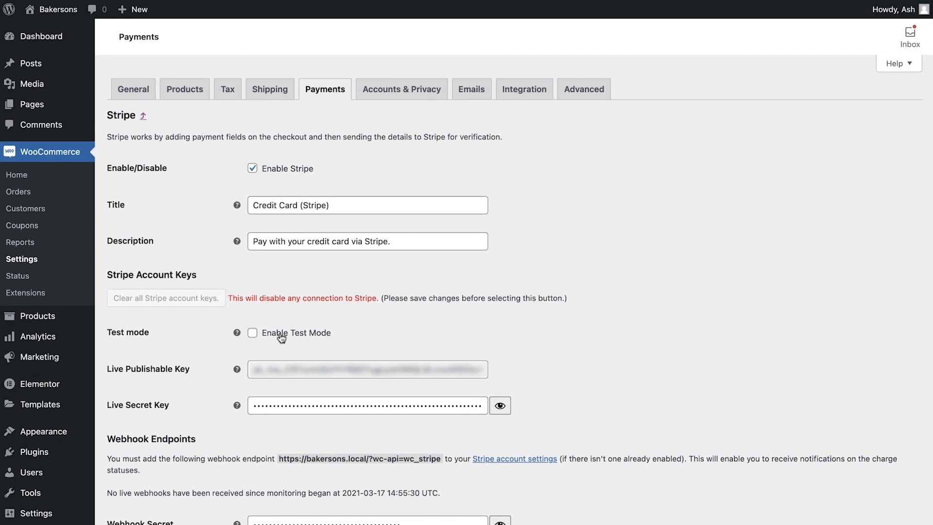
click(252, 333)
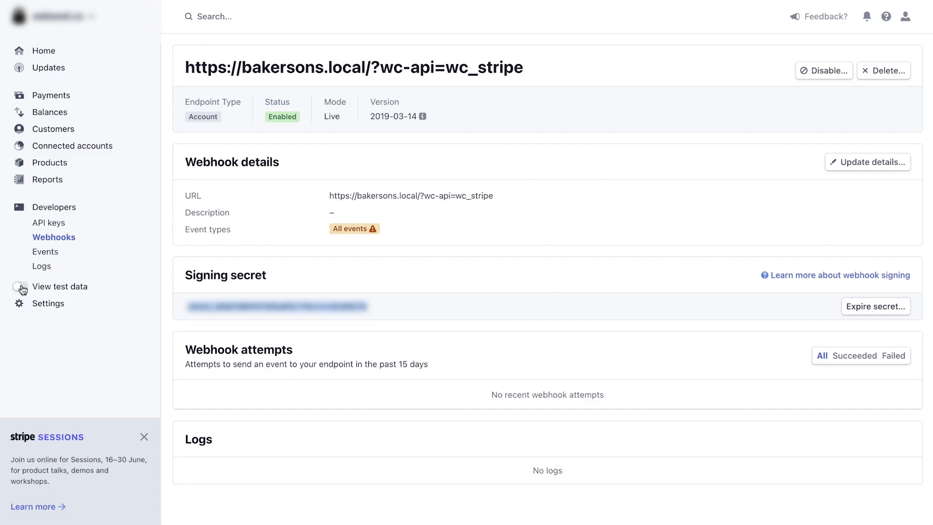
- Switch Stripe to test data, create a test webhook endpoint, and copy its signing secret
click(21, 286)
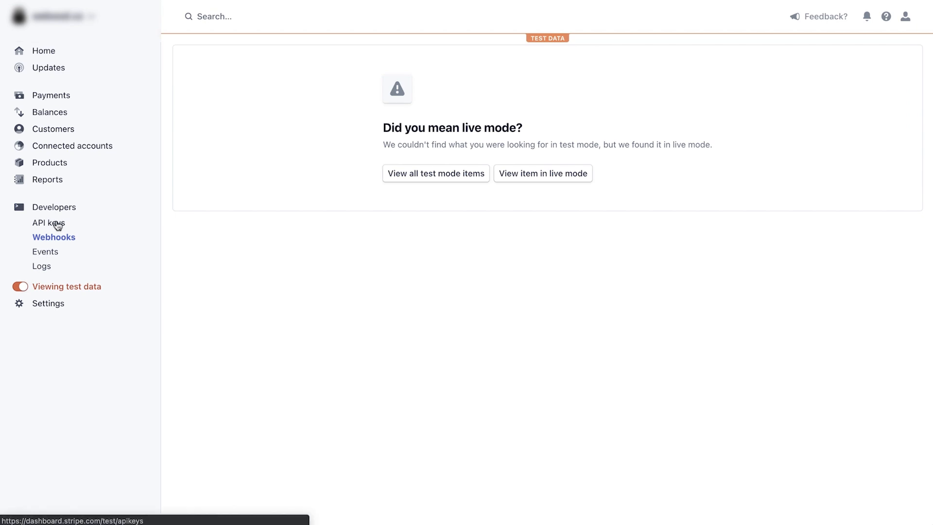
click(48, 223)
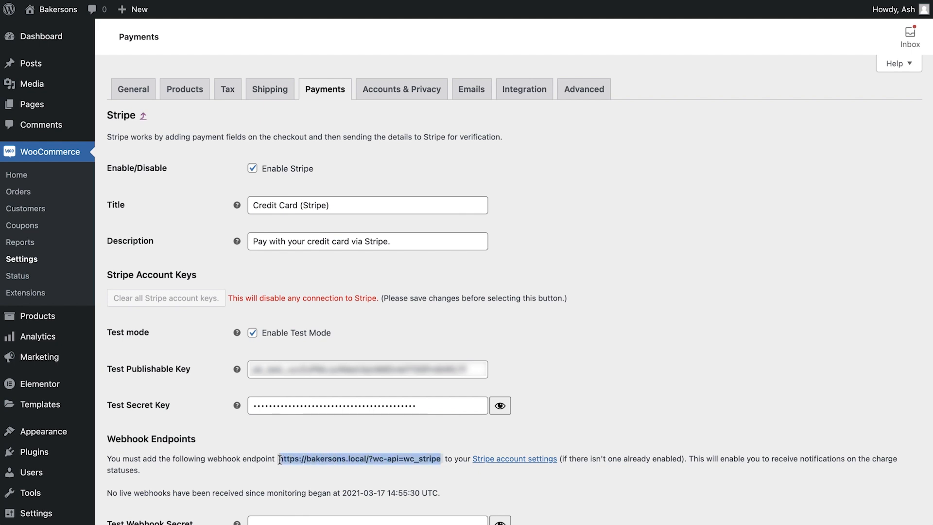
click(514, 459)
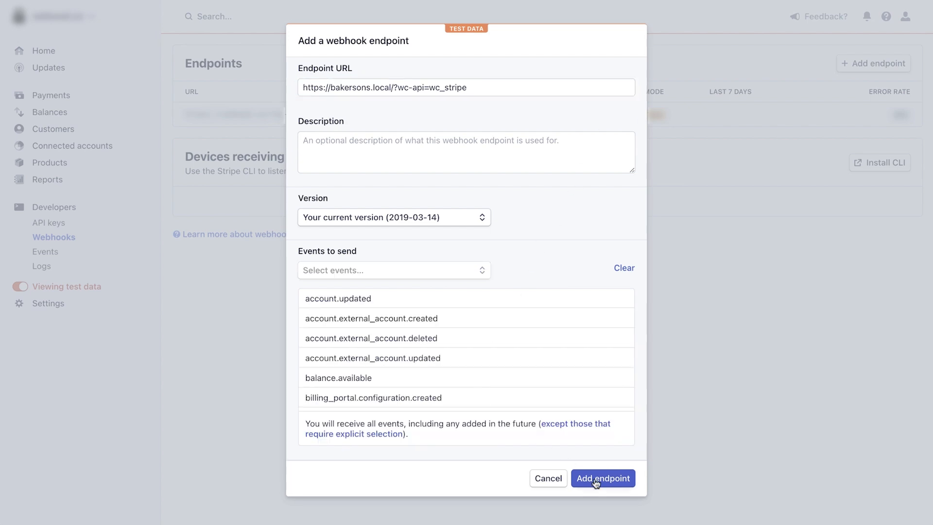
click(603, 477)
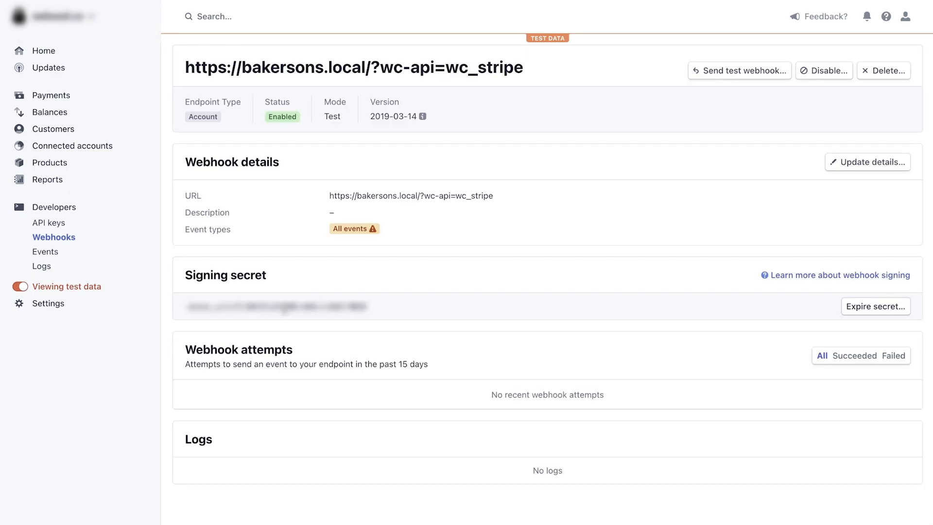
right_click(276, 307)
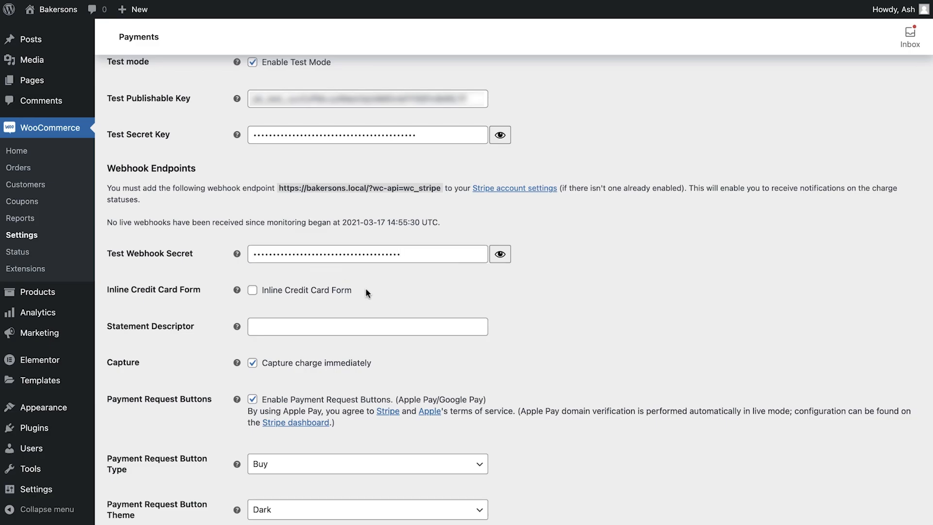
- Save the WooCommerce Stripe gateway settings
scroll(down, 3)
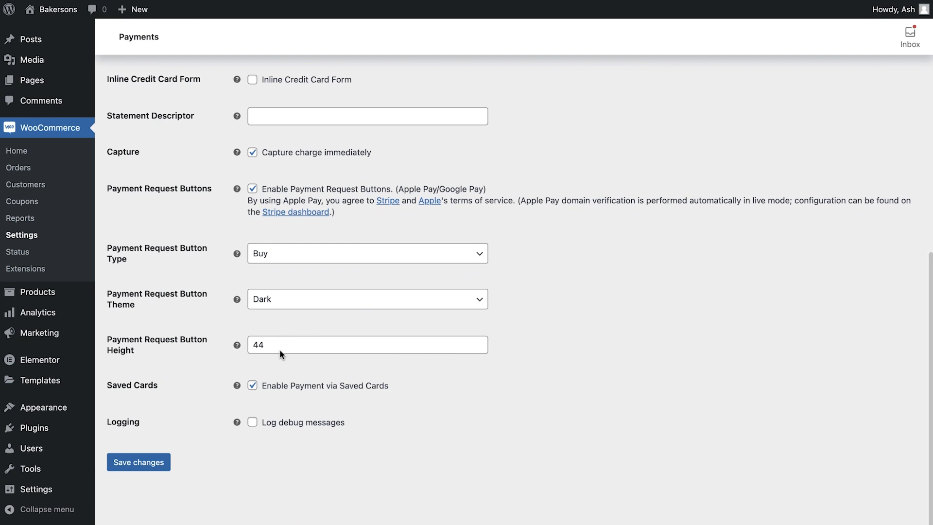
click(138, 462)
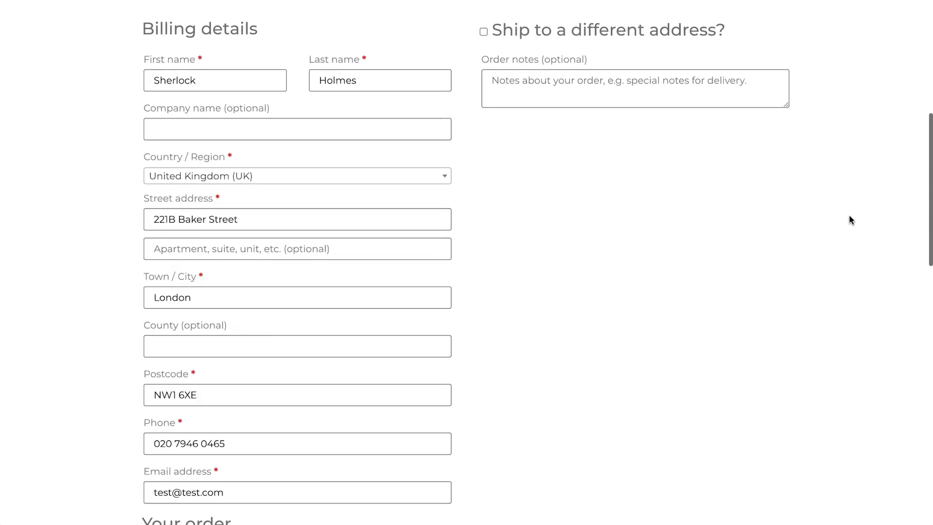
scroll(down, 3)
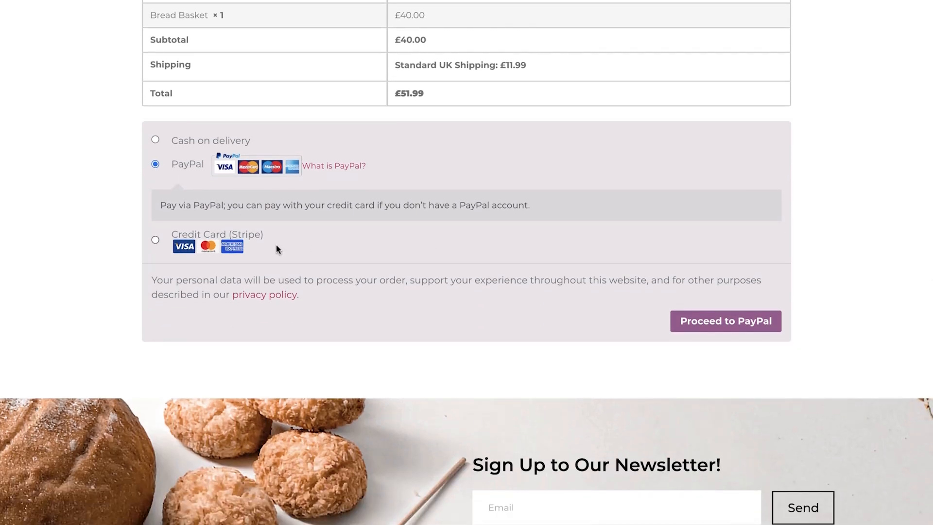
click(156, 240)
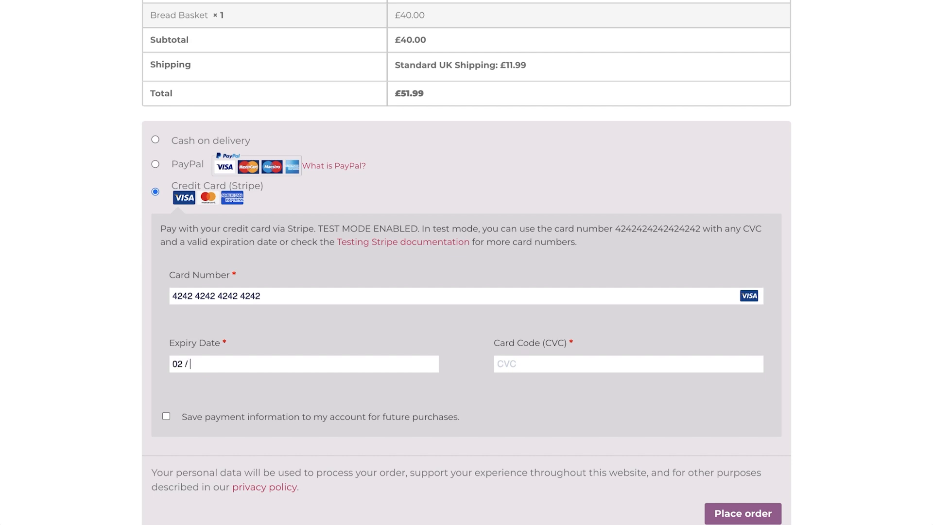
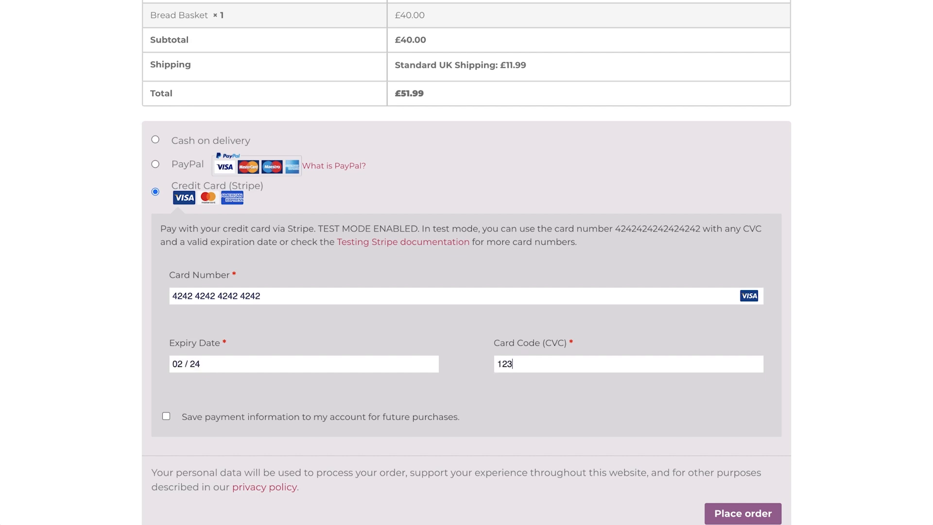
scroll(down, 3)
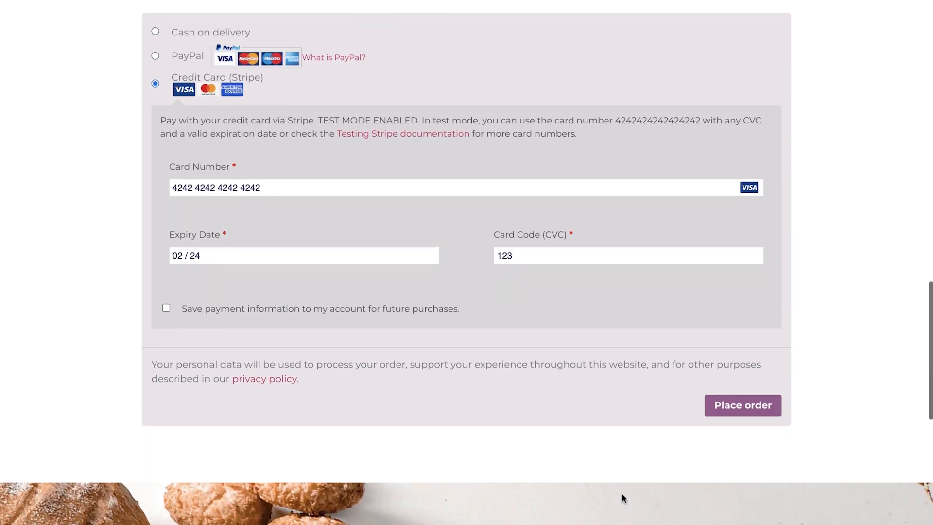
click(742, 405)
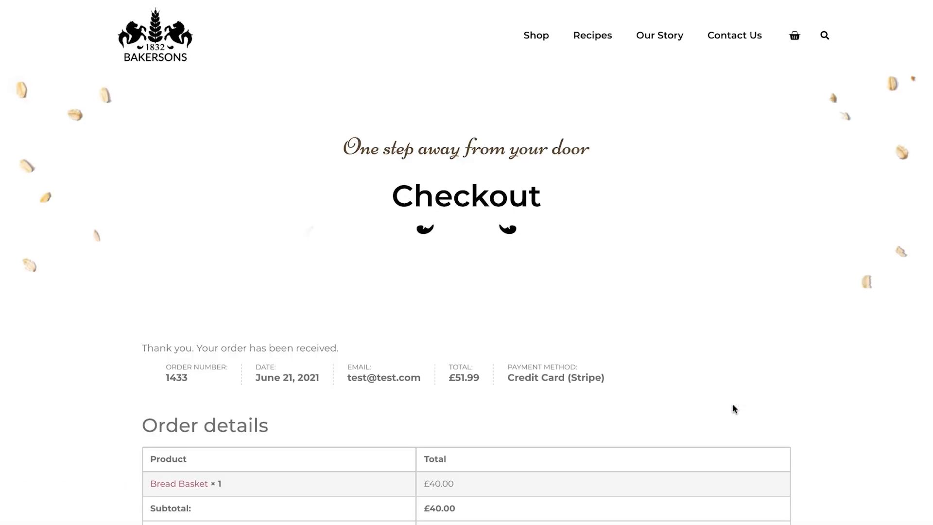
scroll(down, 3)
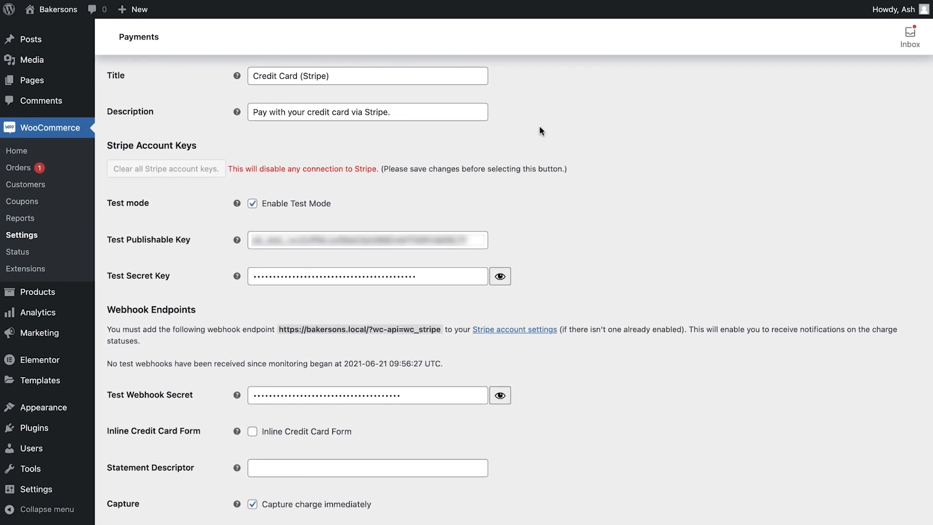
- Turn off test mode, enable the inline card form, and set descriptor 'Bakersons'
click(253, 204)
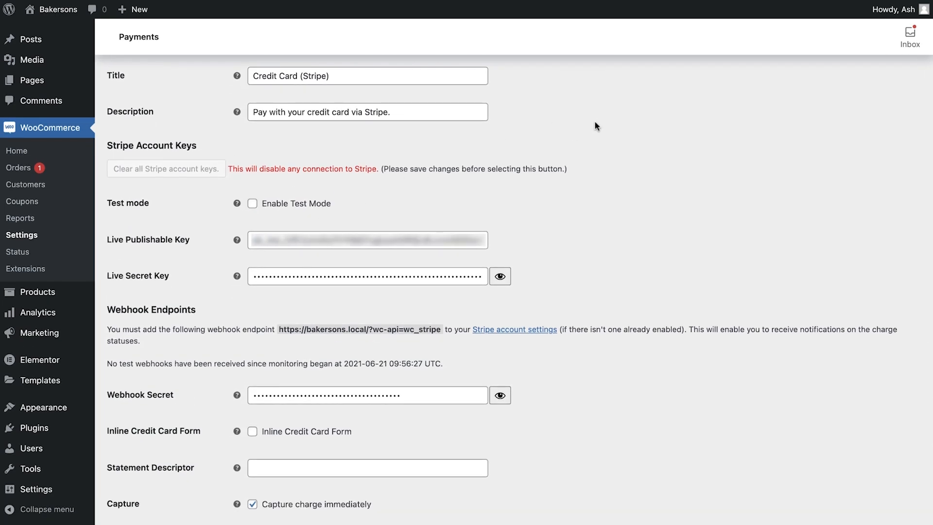
scroll(down, 3)
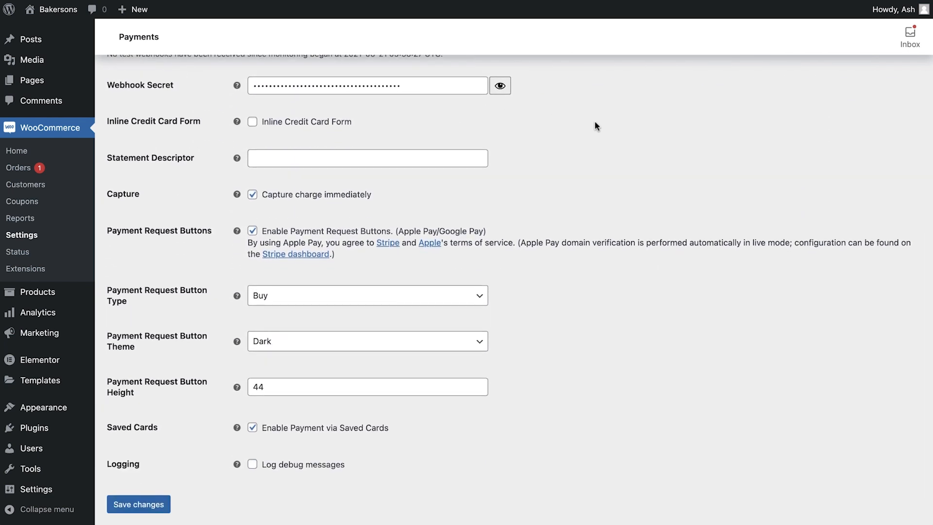
click(252, 122)
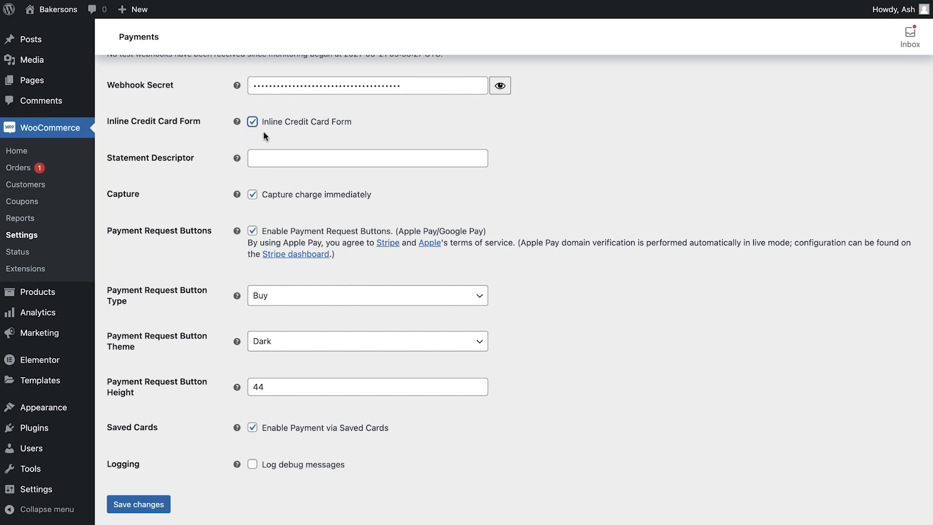
text(B)
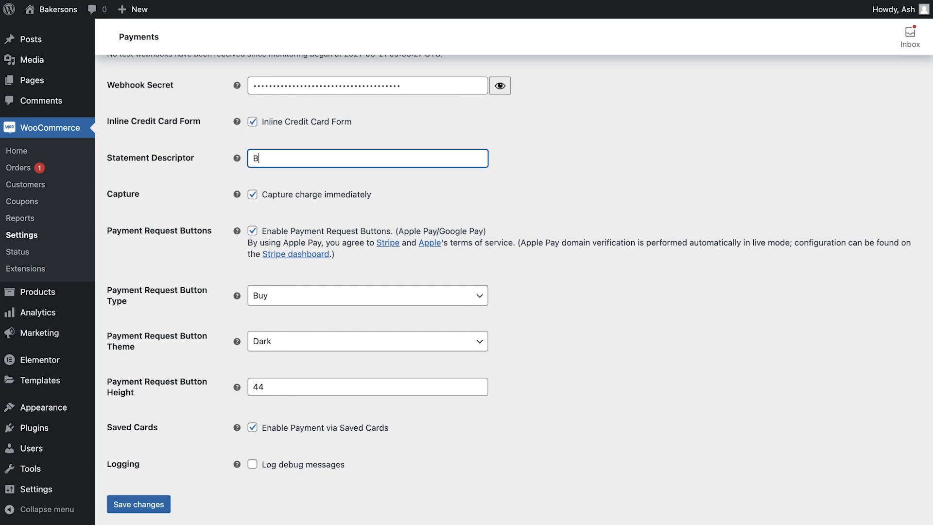
text(akersons)
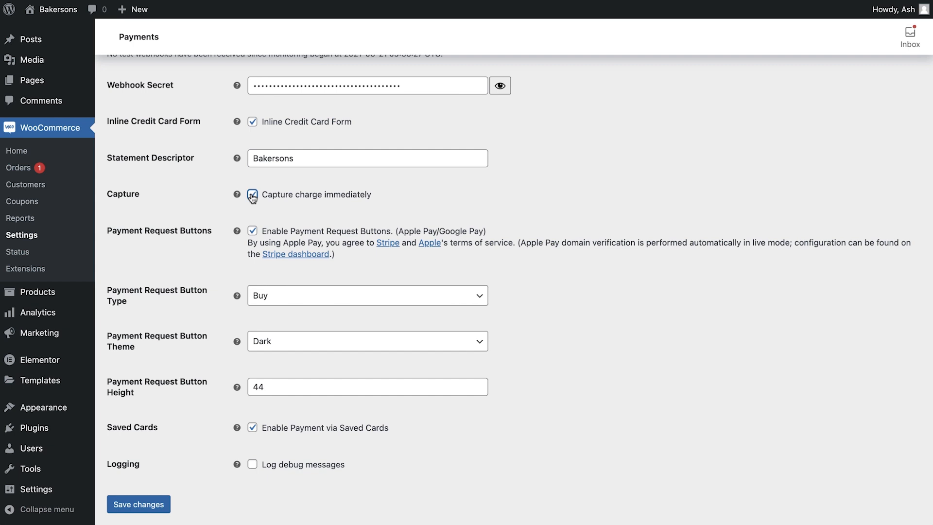
mouse_move(252, 238)
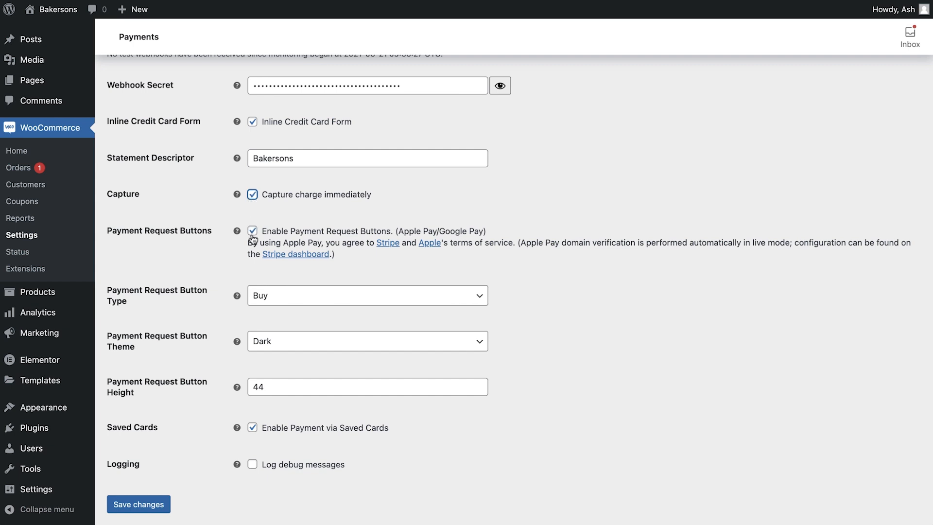
- Keep payment request buttons and saved cards on, logging off, and save
click(252, 231)
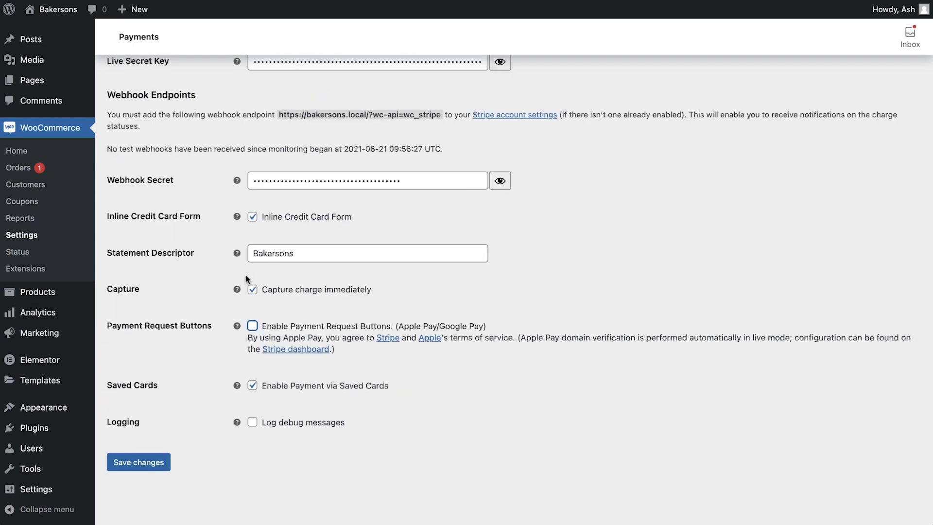
click(253, 325)
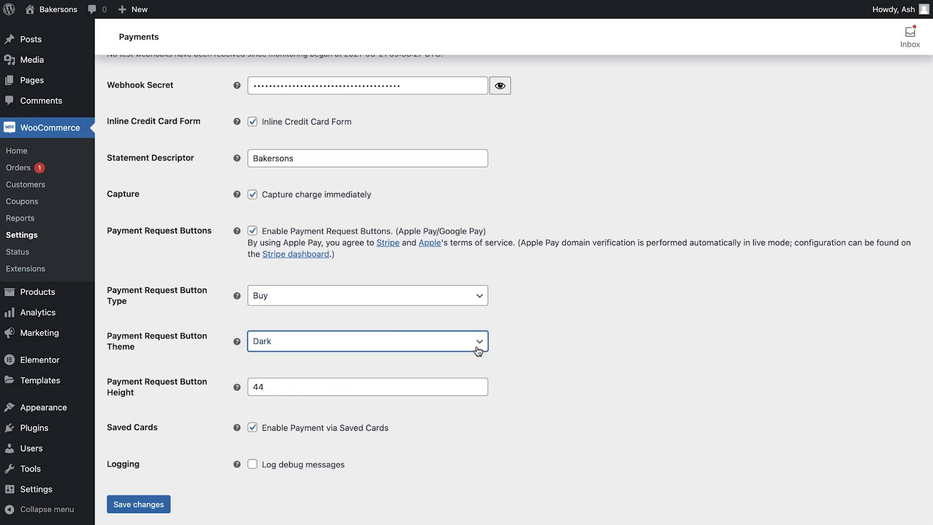
click(252, 427)
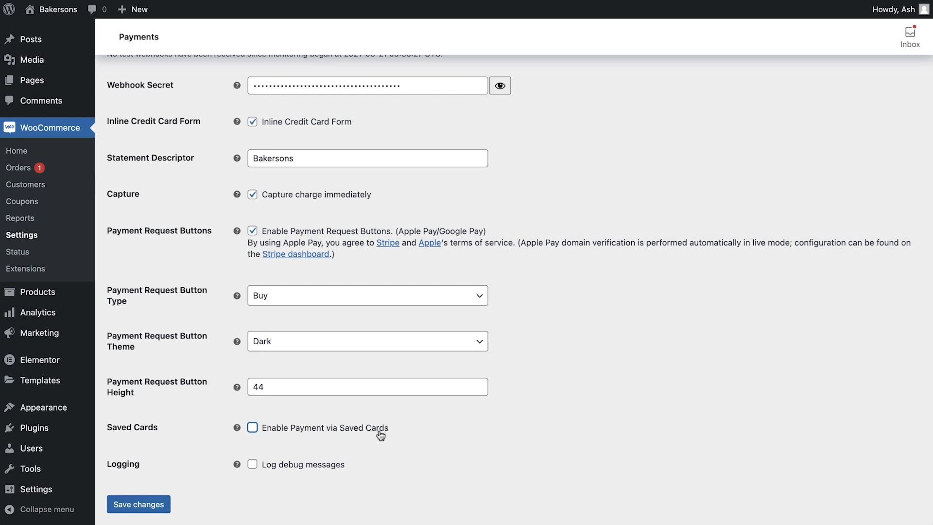
click(252, 427)
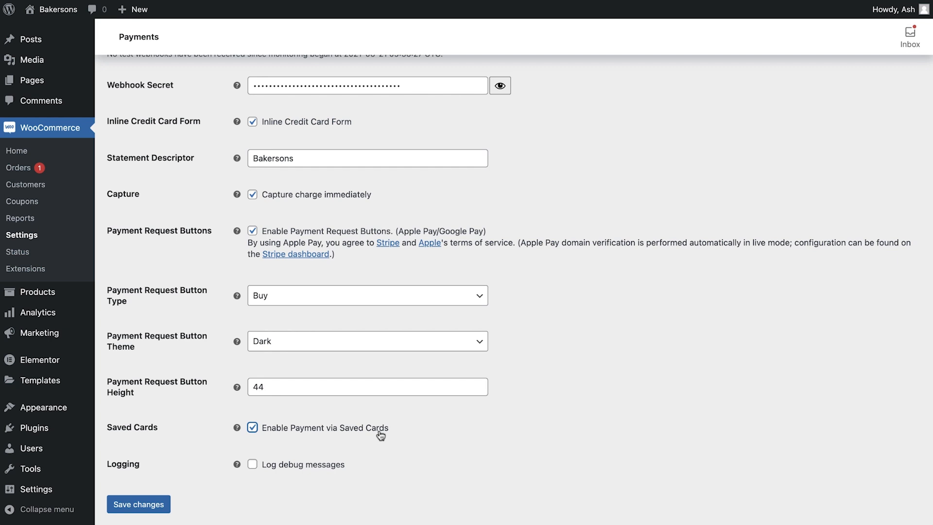
mouse_move(353, 454)
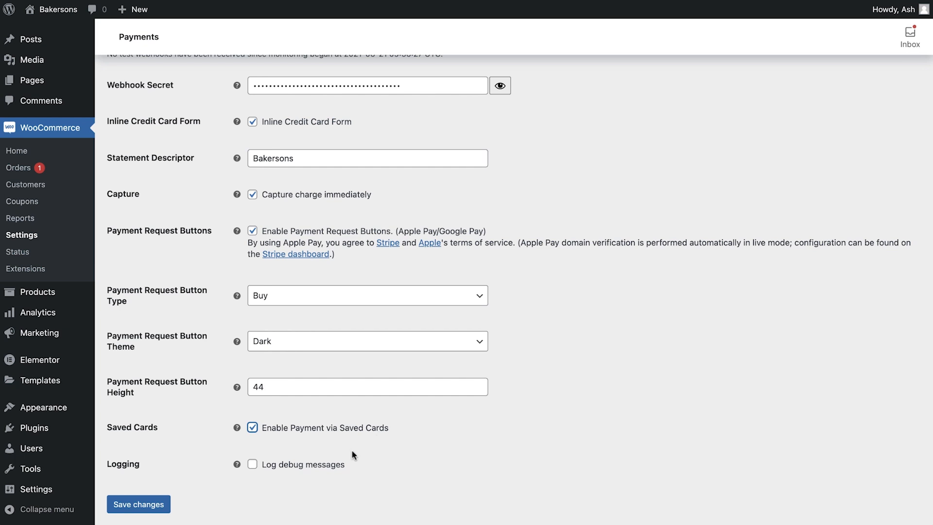
click(252, 464)
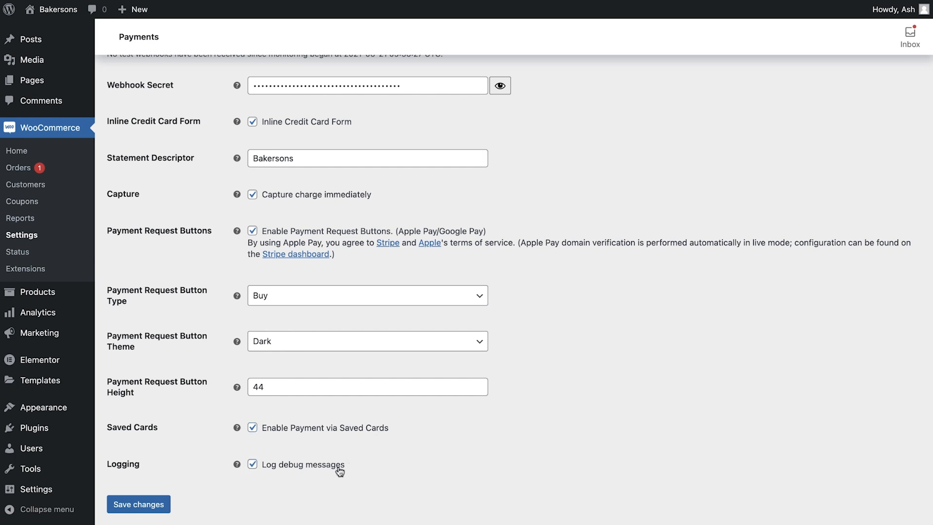
click(252, 464)
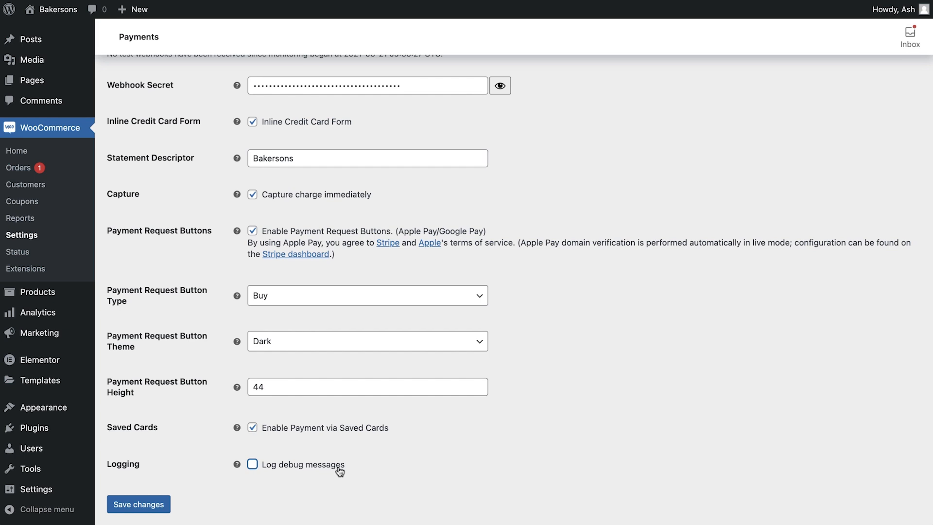
mouse_move(191, 496)
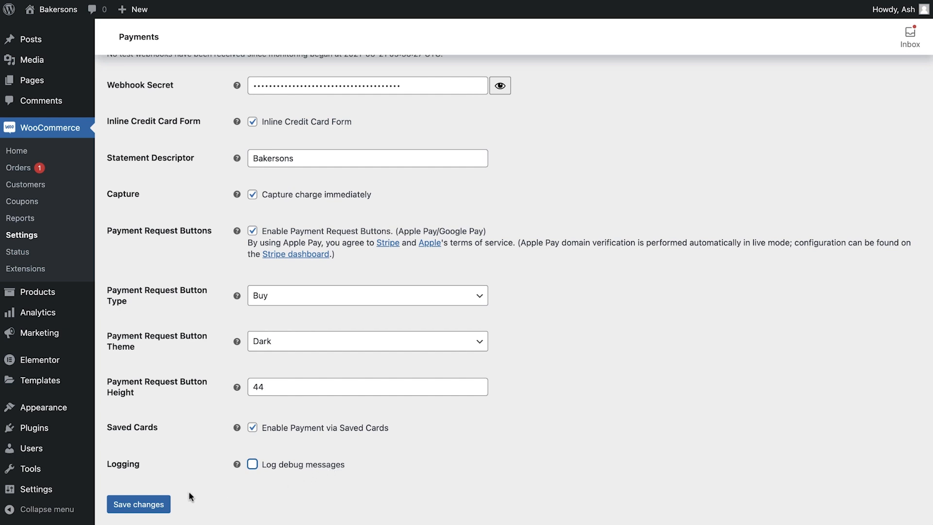
click(138, 504)
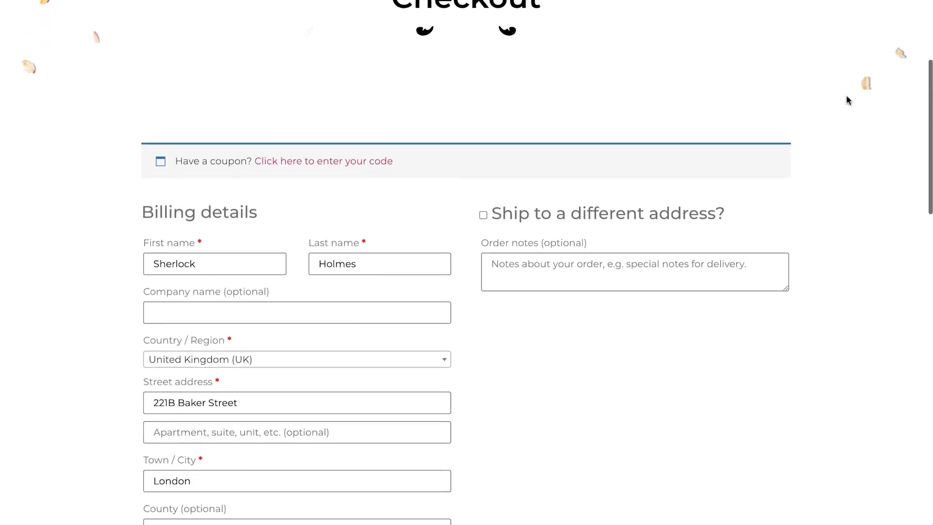
- Select Credit Card (Stripe) at checkout to show the inline card field
scroll(down, 3)
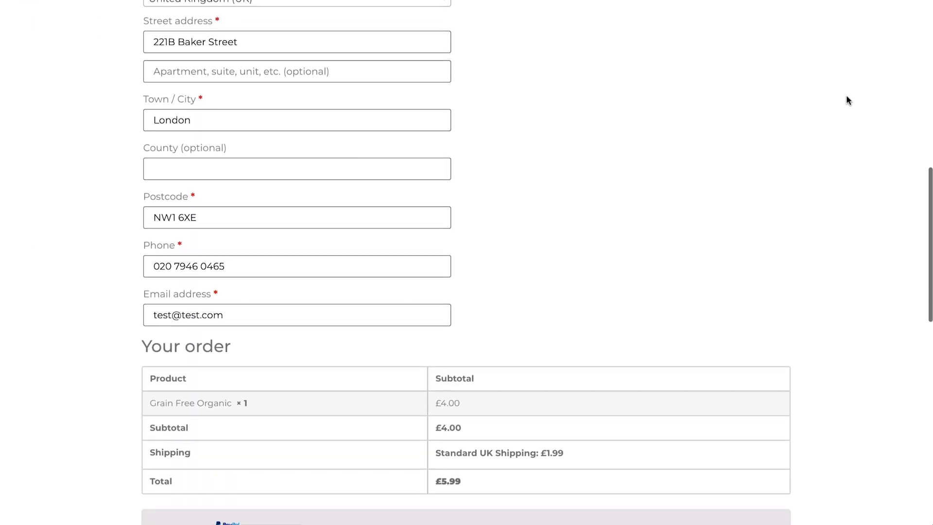
scroll(down, 3)
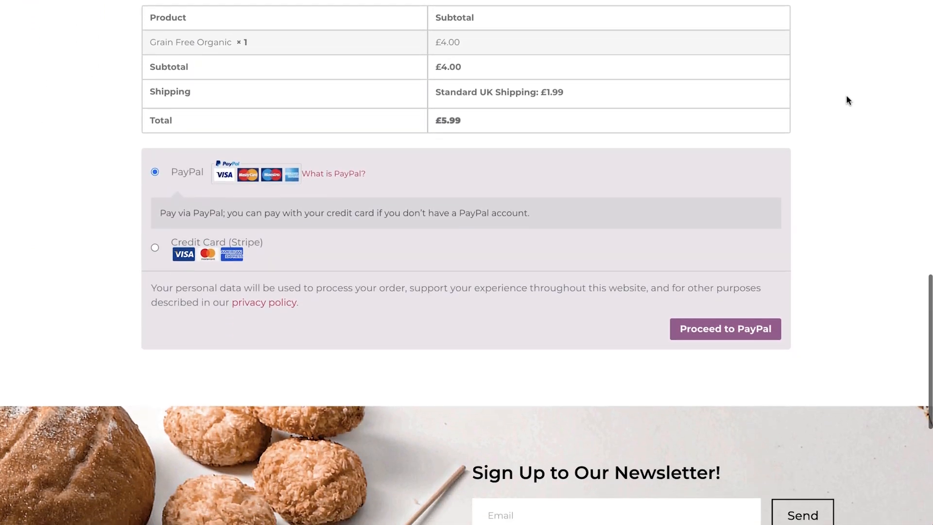
scroll(down, 3)
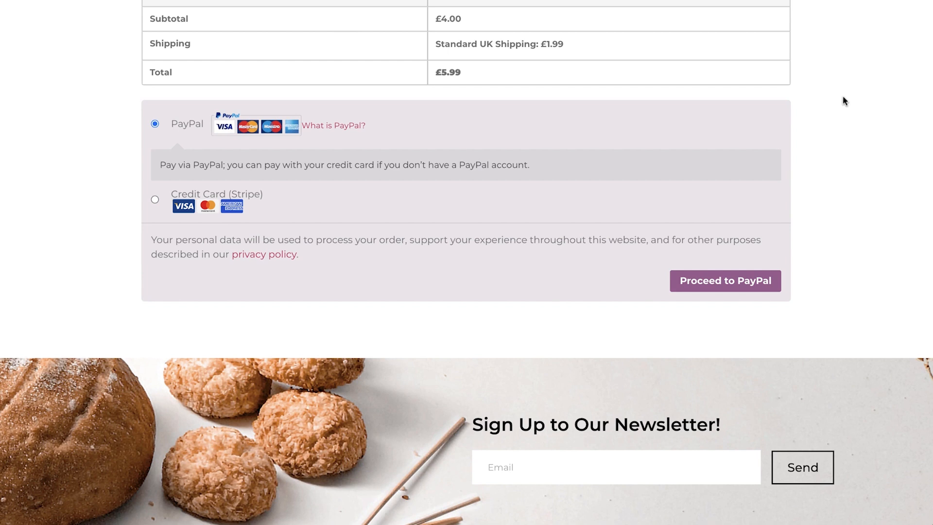
mouse_move(281, 172)
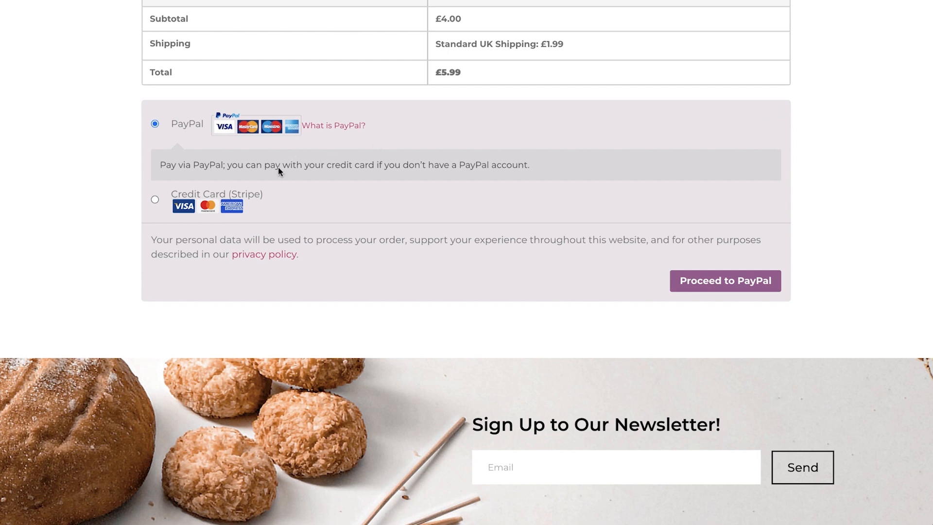
click(155, 199)
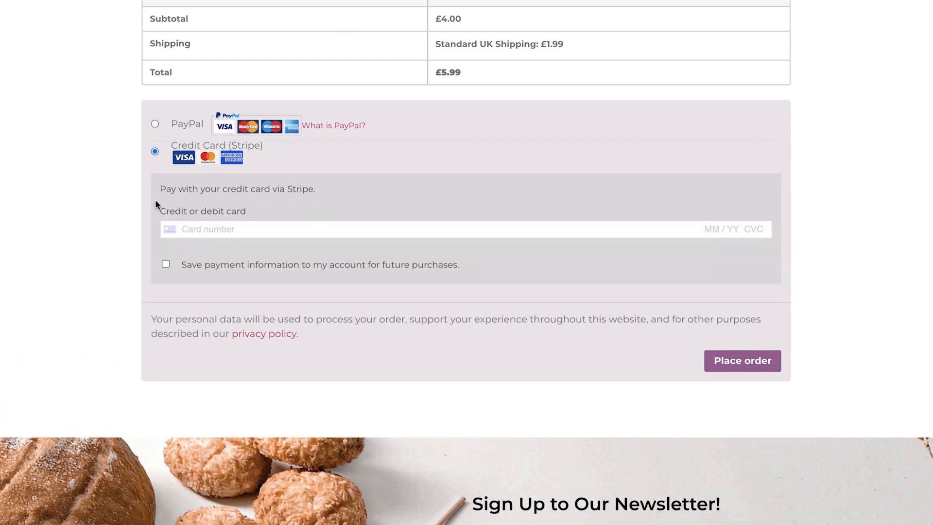